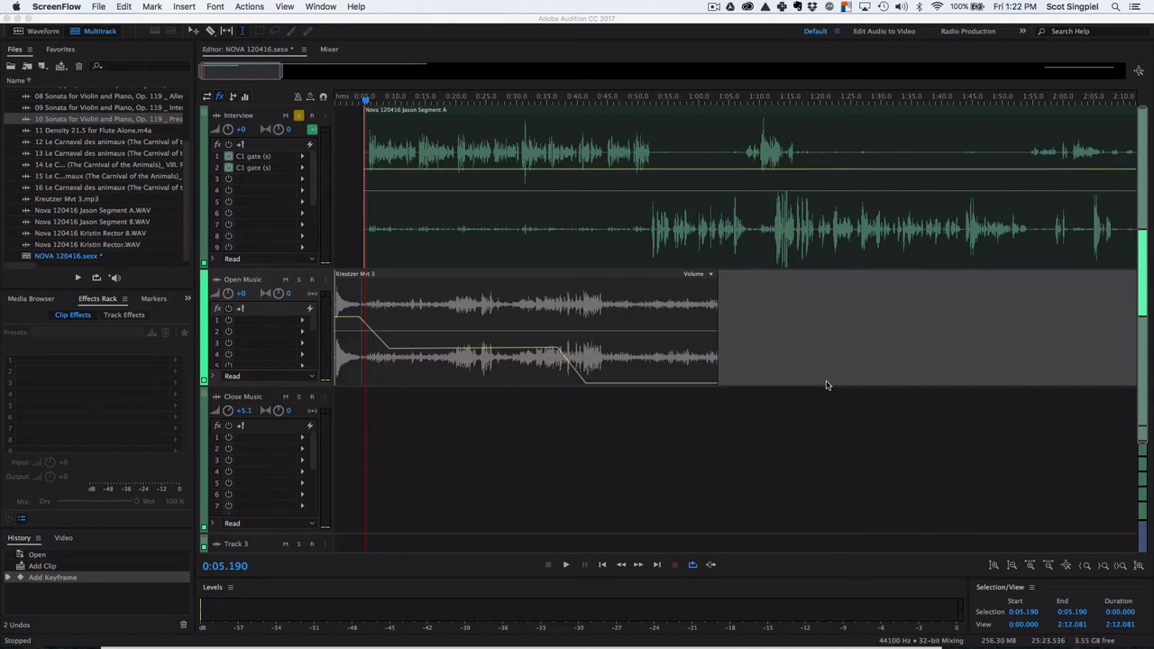
mouse_move(812, 365)
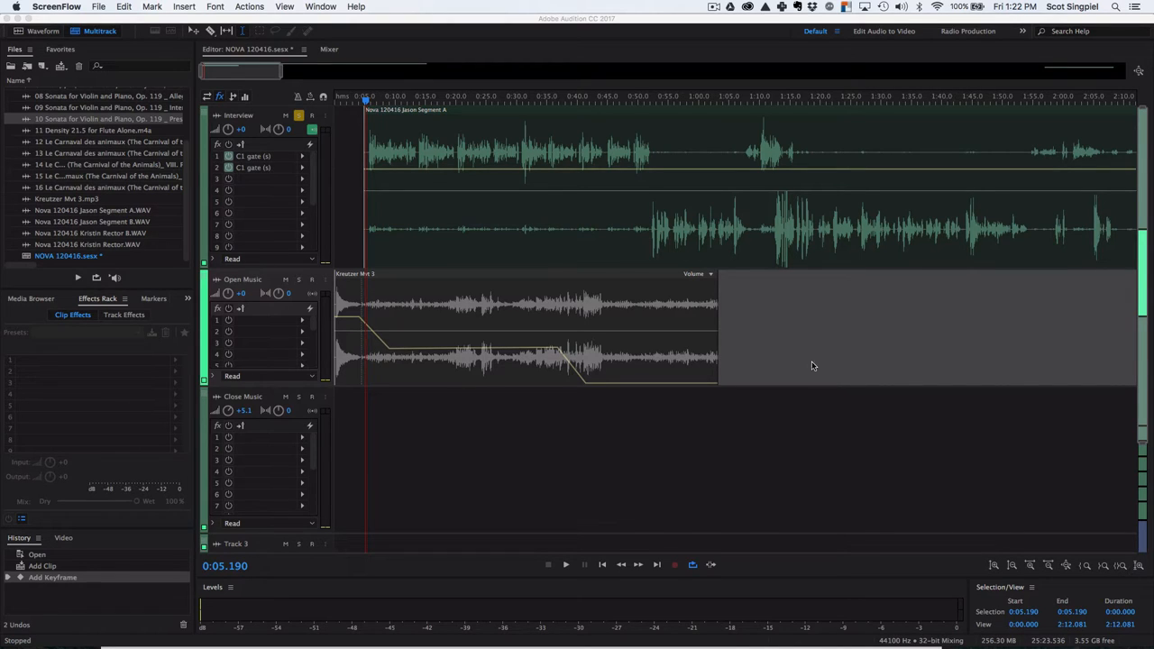
mouse_move(389, 112)
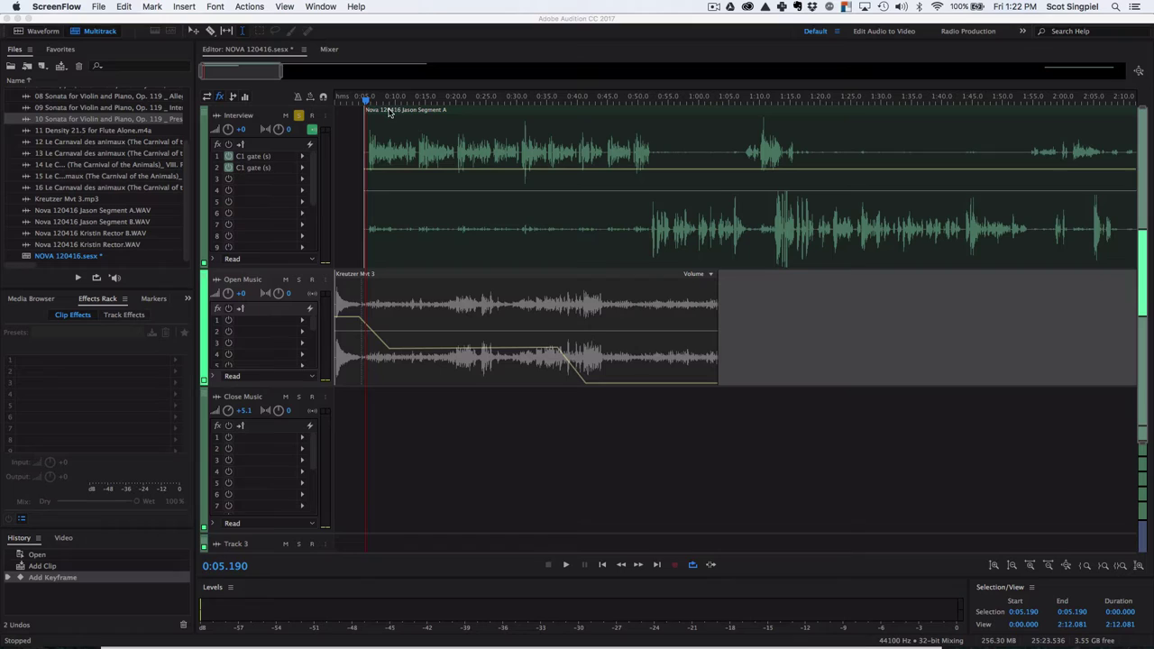
mouse_move(426, 201)
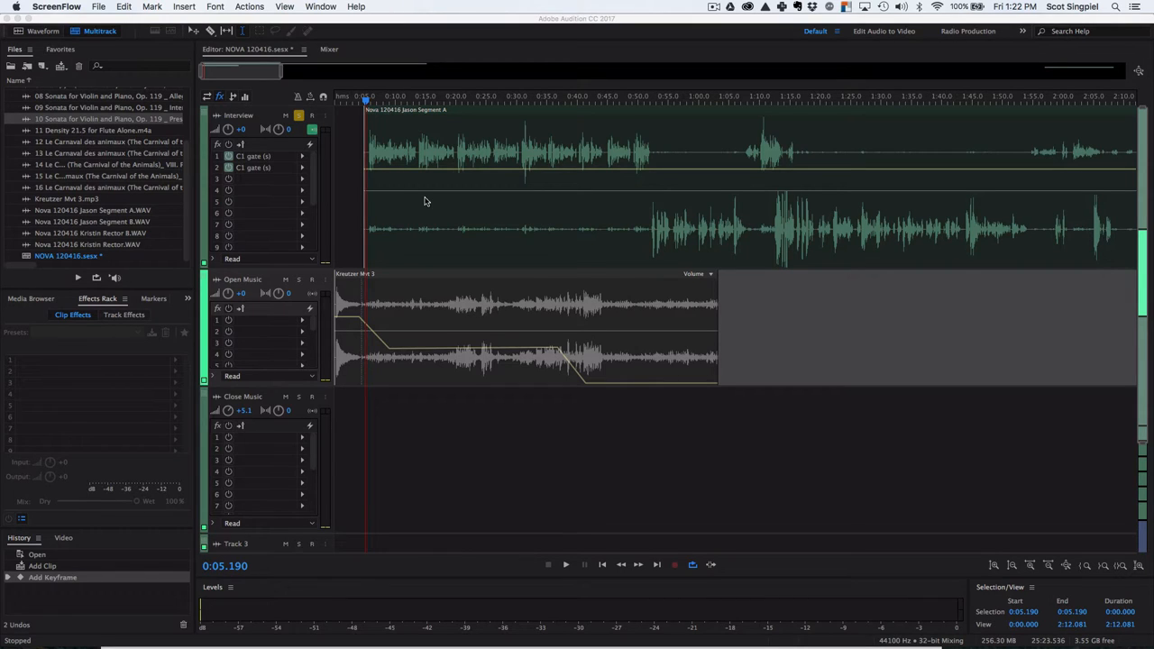
mouse_move(501, 148)
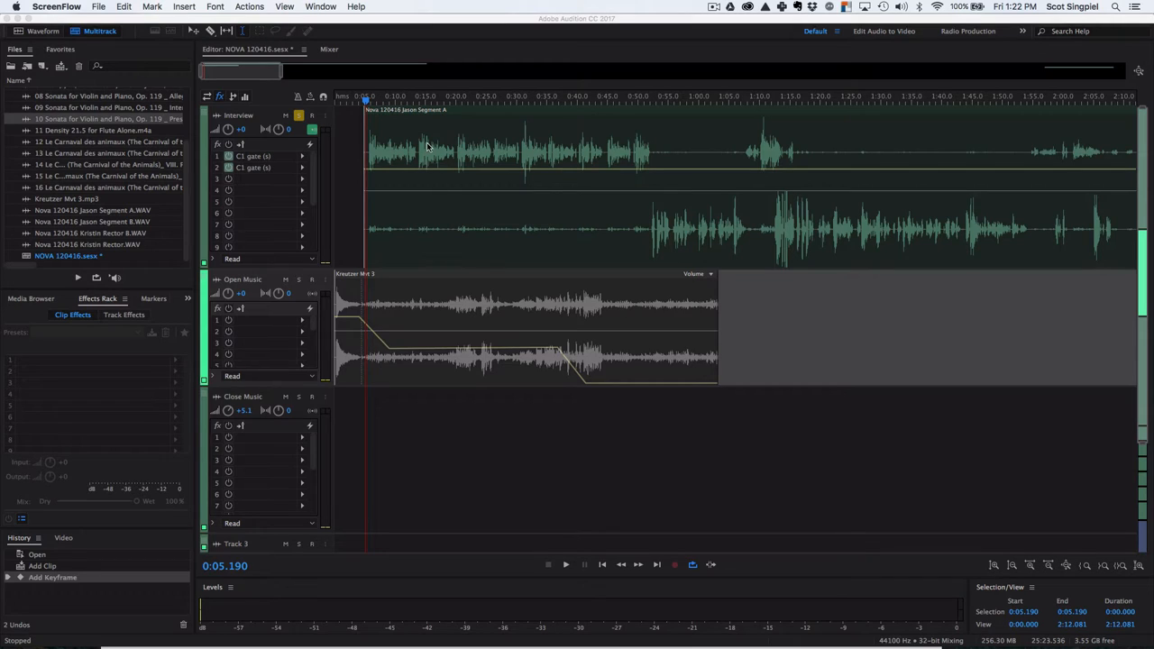
mouse_move(424, 152)
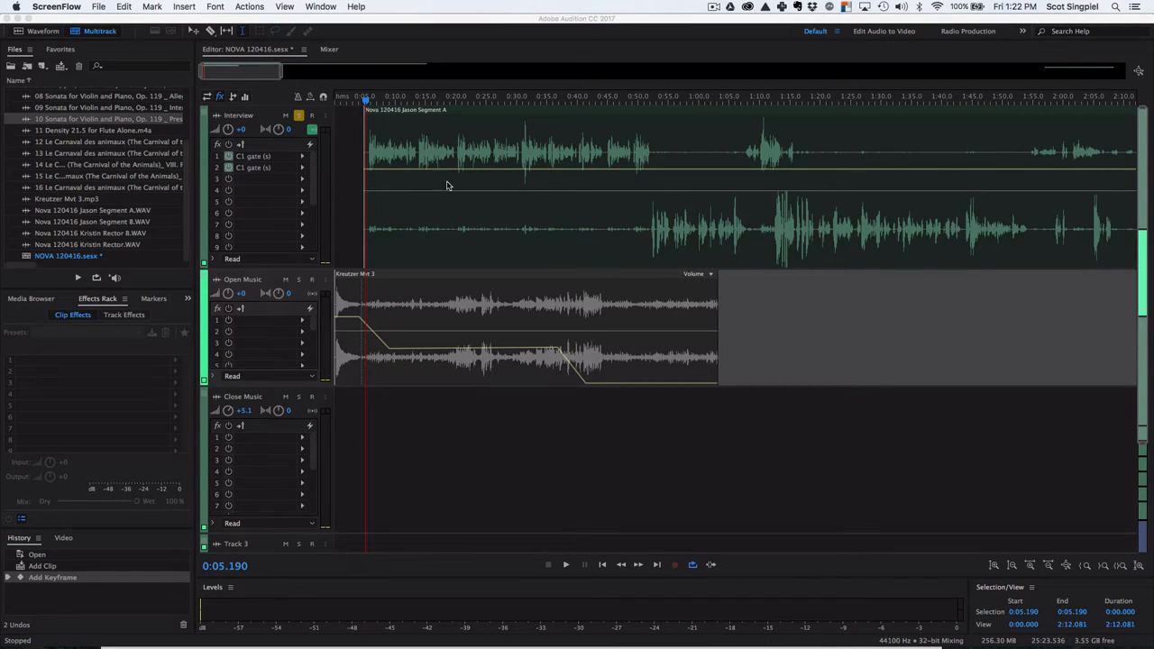
mouse_move(587, 237)
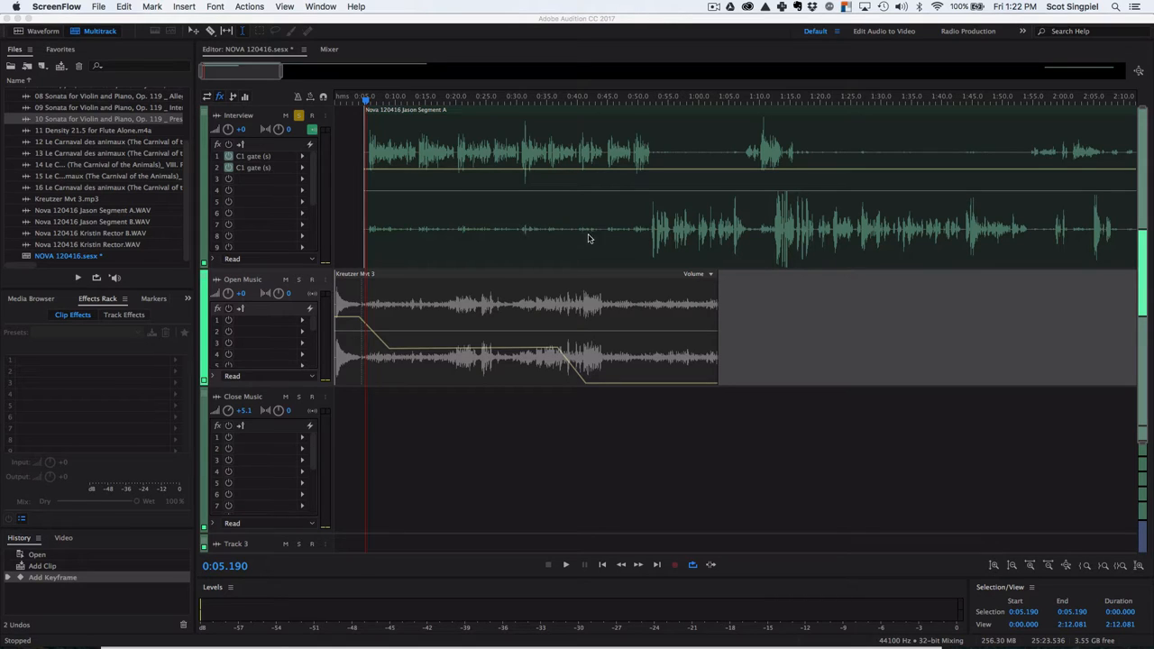
mouse_move(633, 239)
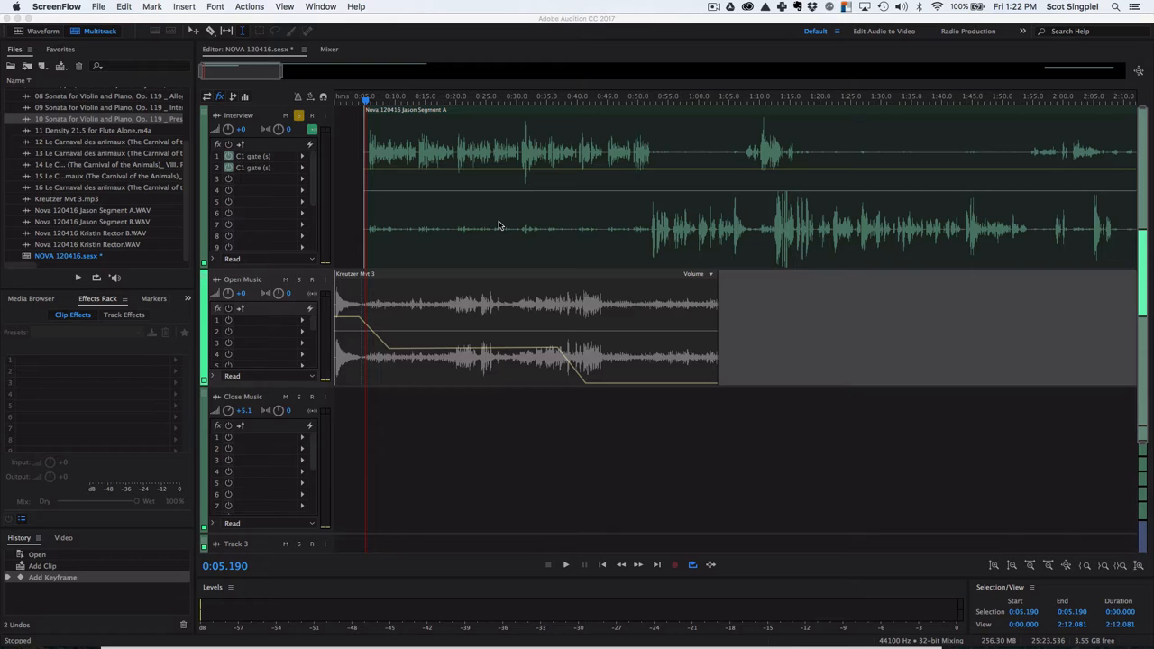
Step: Play the interview from its start, then open Nova 120416 Jason Segment A.WAV in Waveform view
left_click(565, 565)
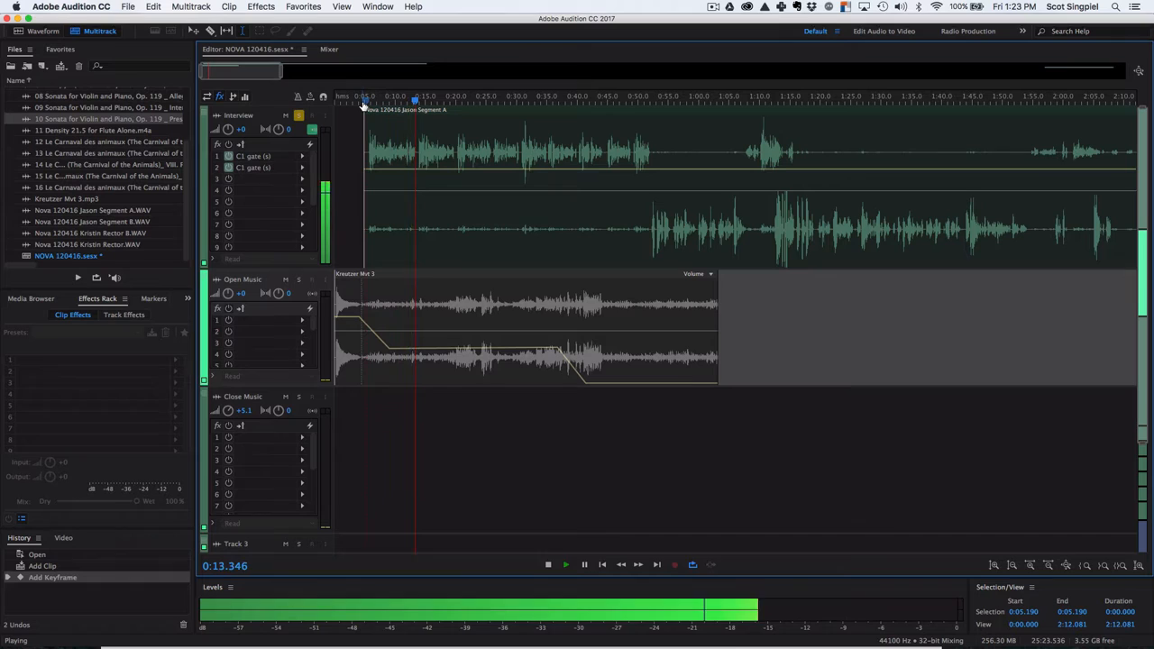
left_click(547, 564)
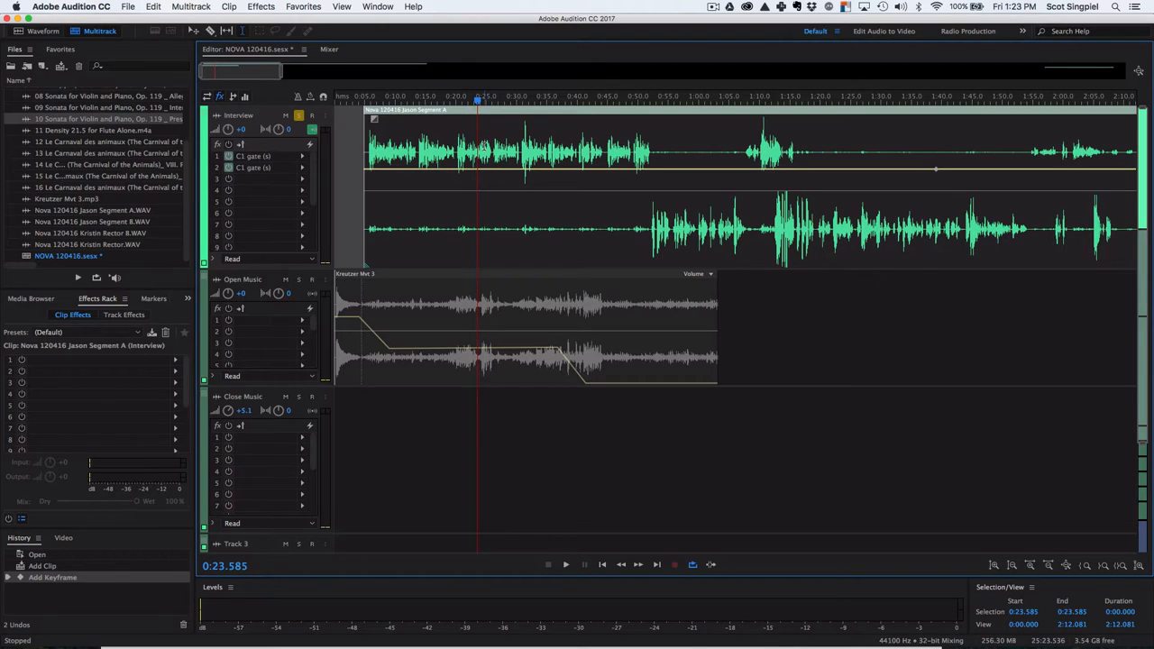
left_click(312, 129)
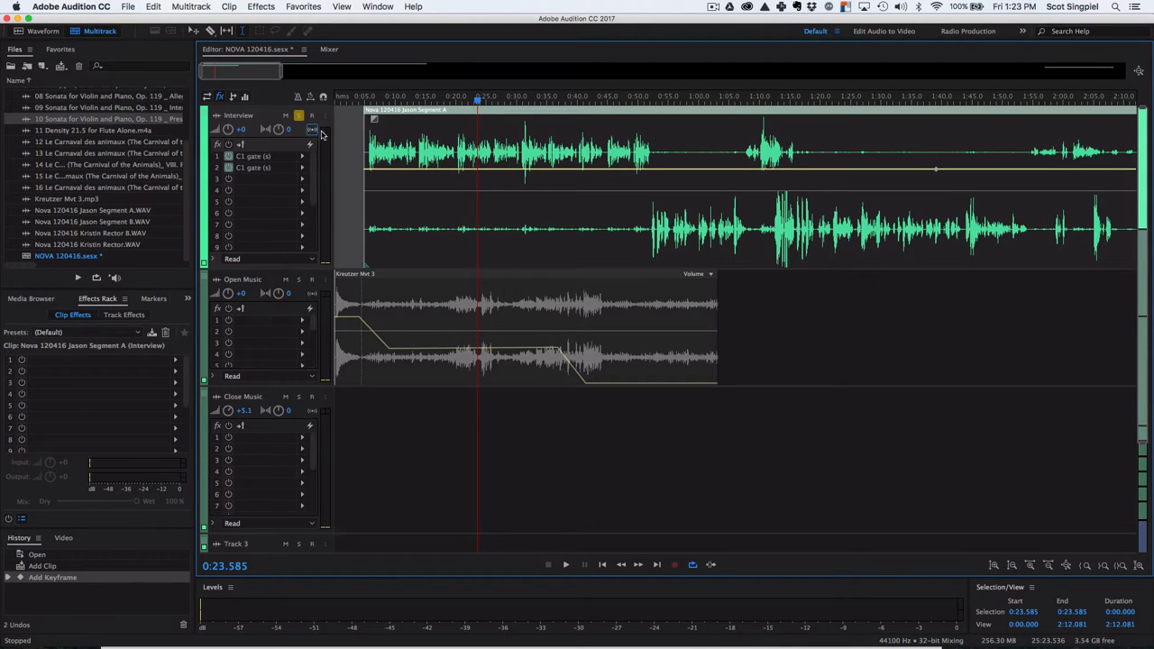
mouse_move(312, 132)
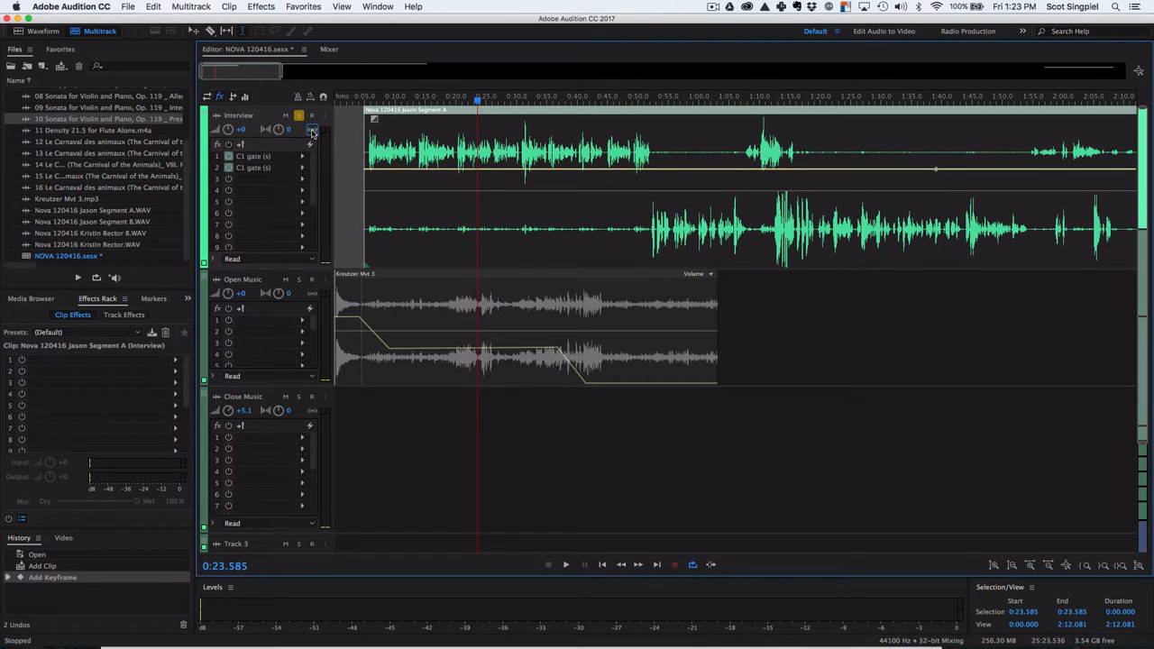
left_click(368, 99)
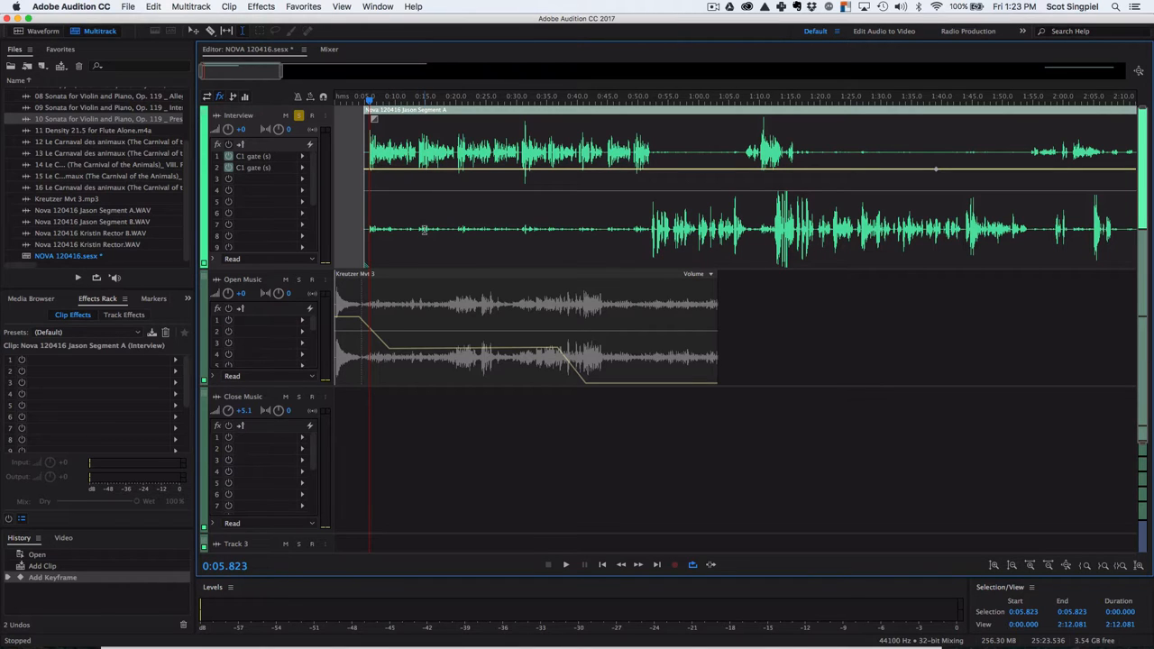
left_click(565, 564)
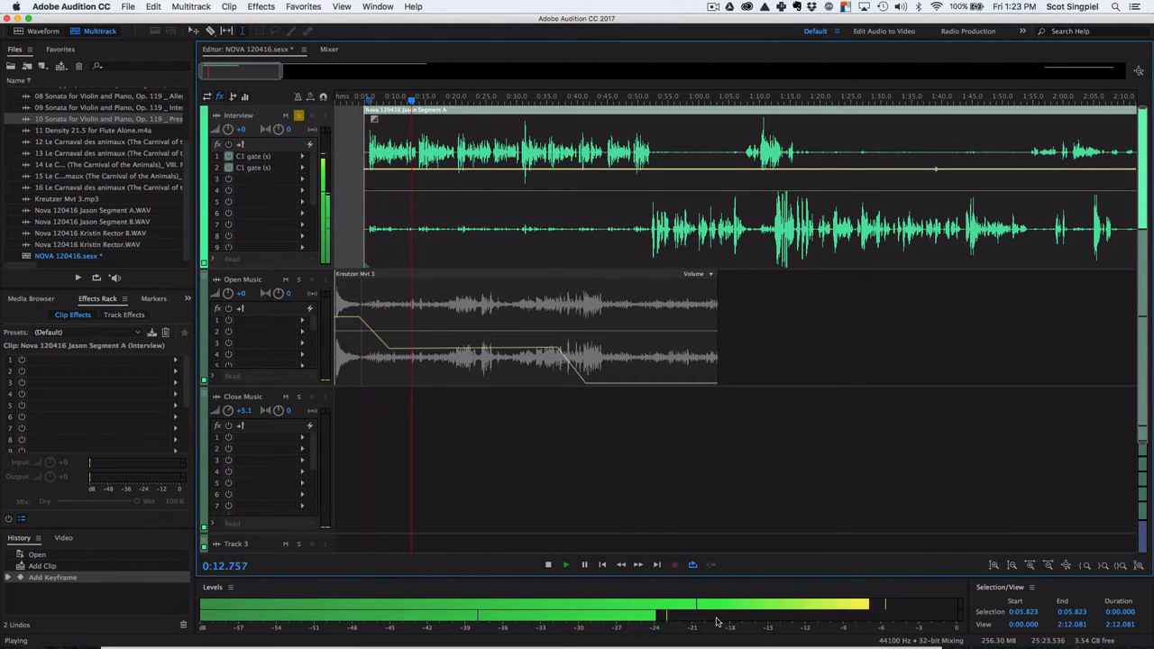
left_click(547, 564)
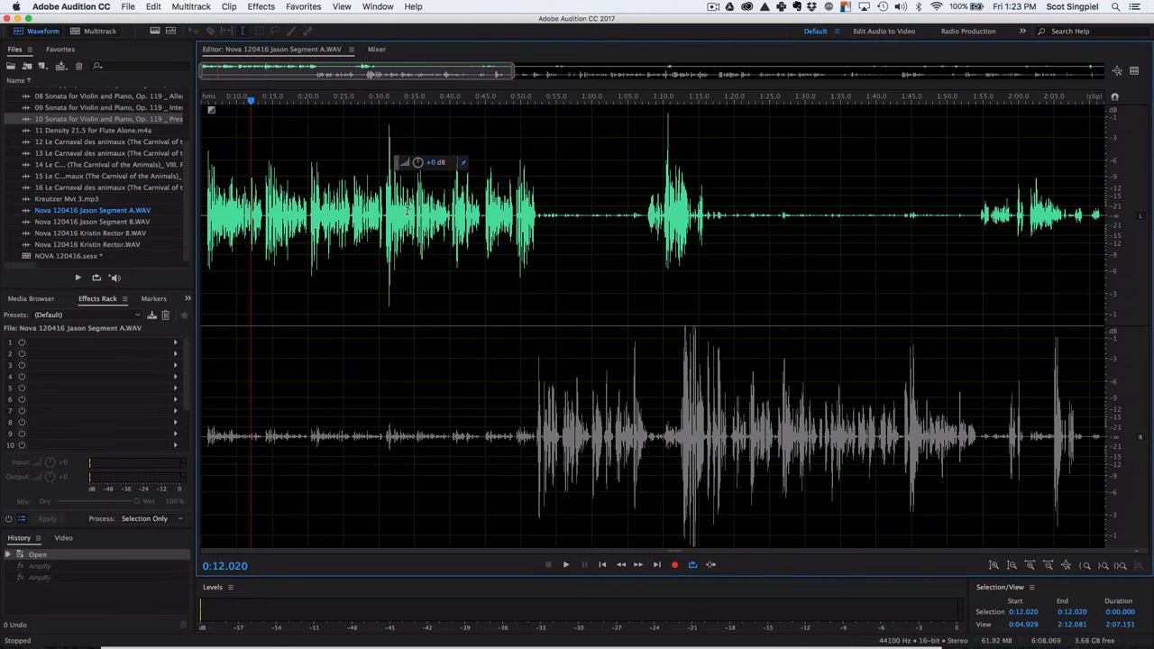
mouse_move(1145, 458)
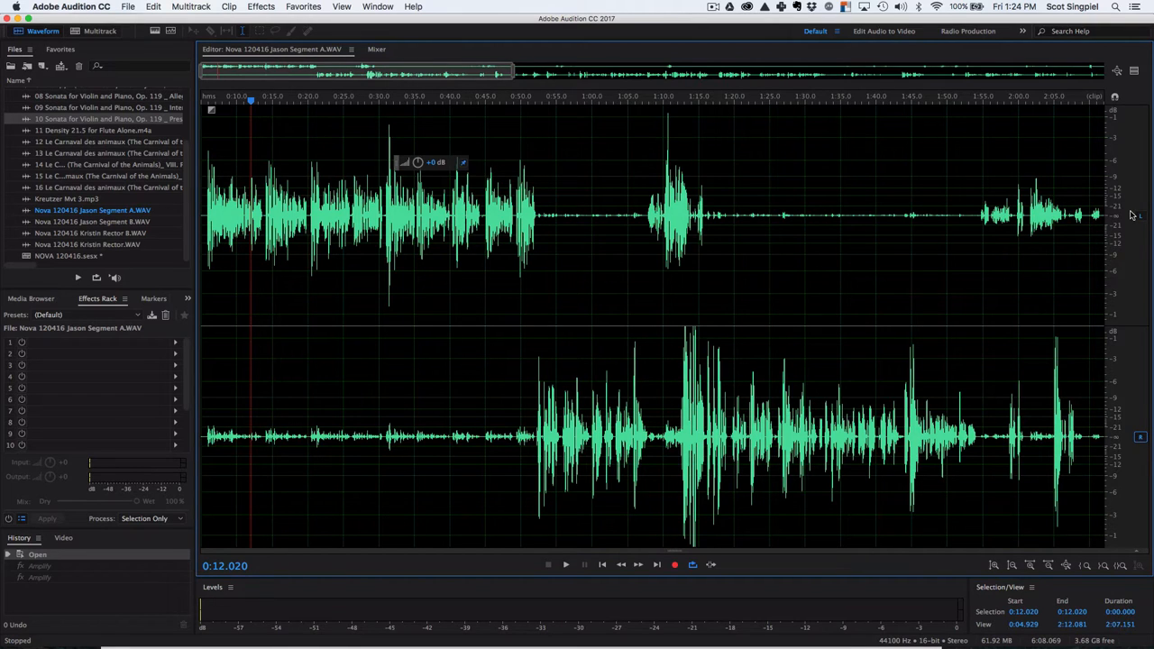
Step: Disable the left channel and select the right channel's bleed from 0:04.929 to 0:51.970
left_click(1140, 216)
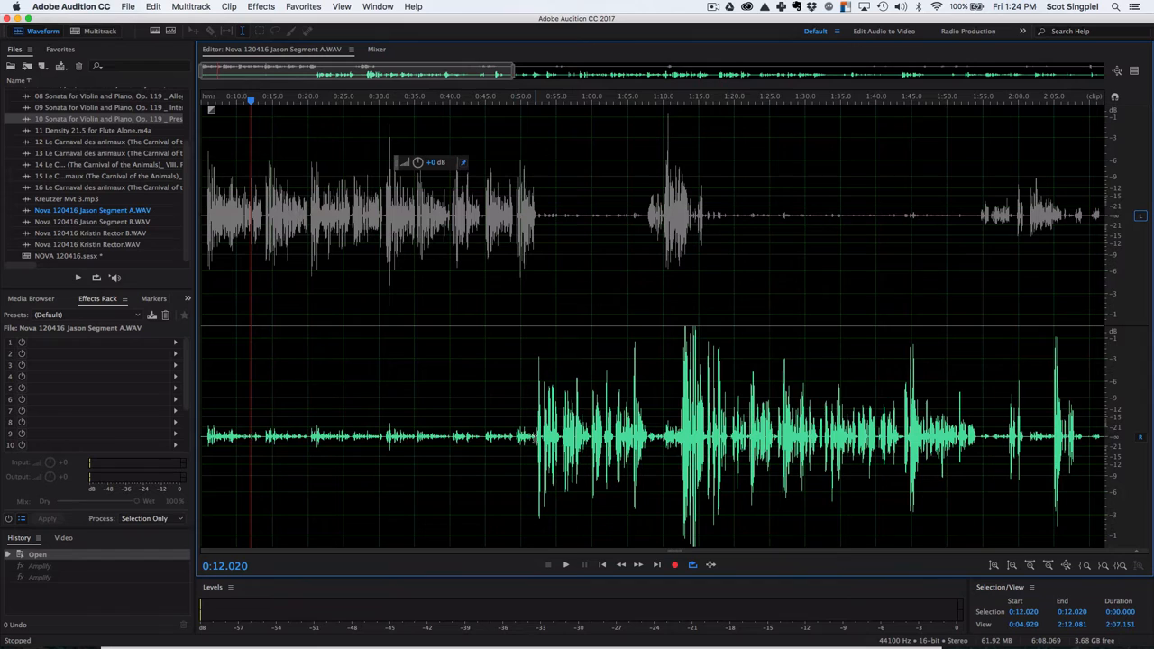
left_click_drag(208, 437, 535, 437)
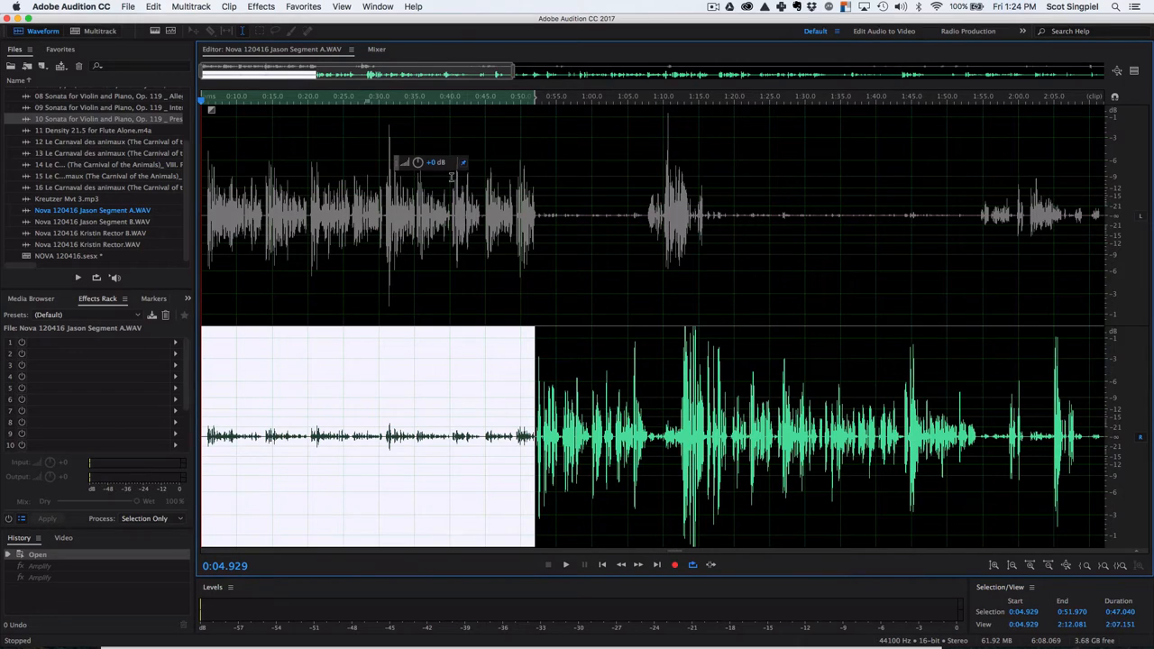
mouse_move(311, 387)
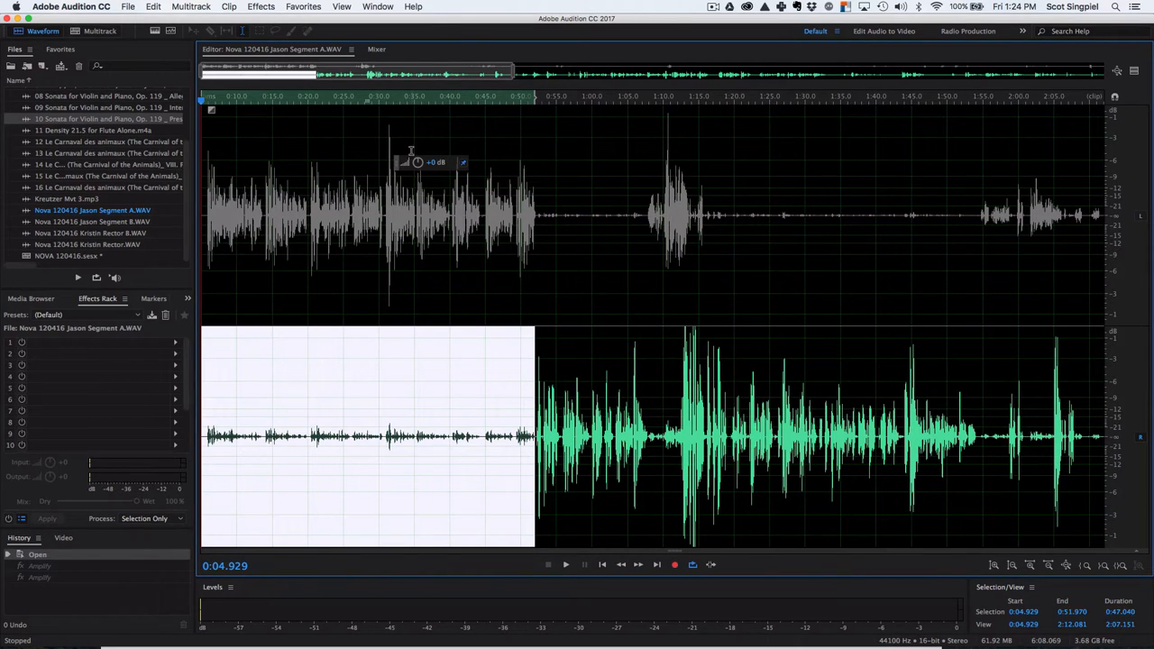
mouse_move(436, 274)
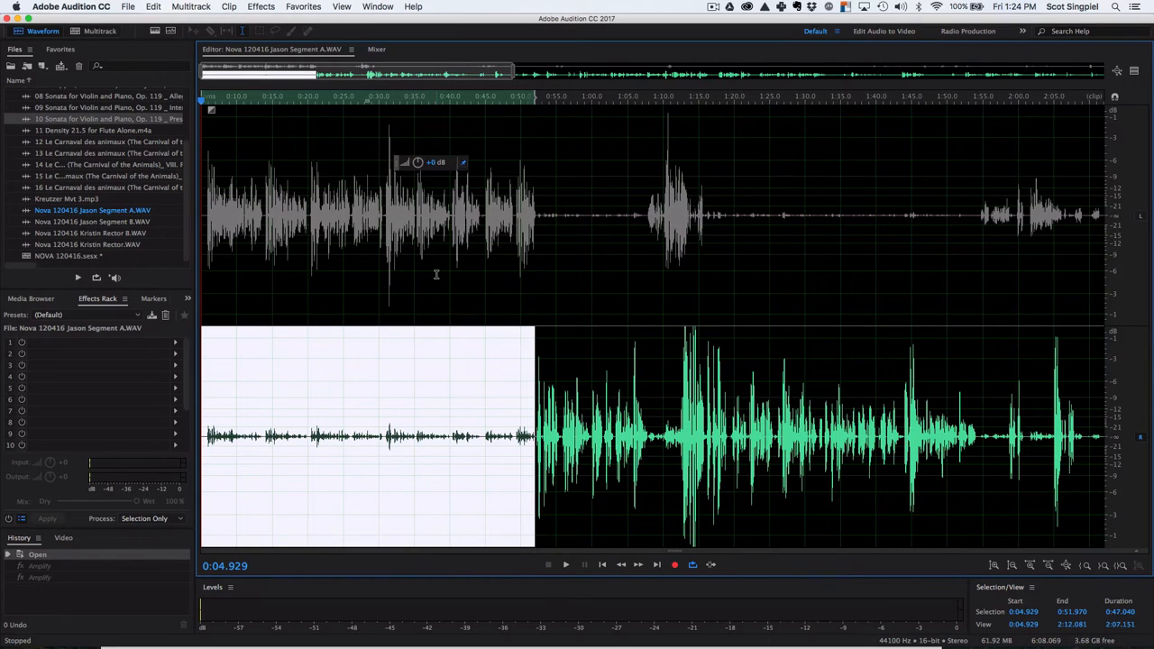
Step: Audition the selection, silence it with Amplify, and re-enable the left channel
left_click(566, 564)
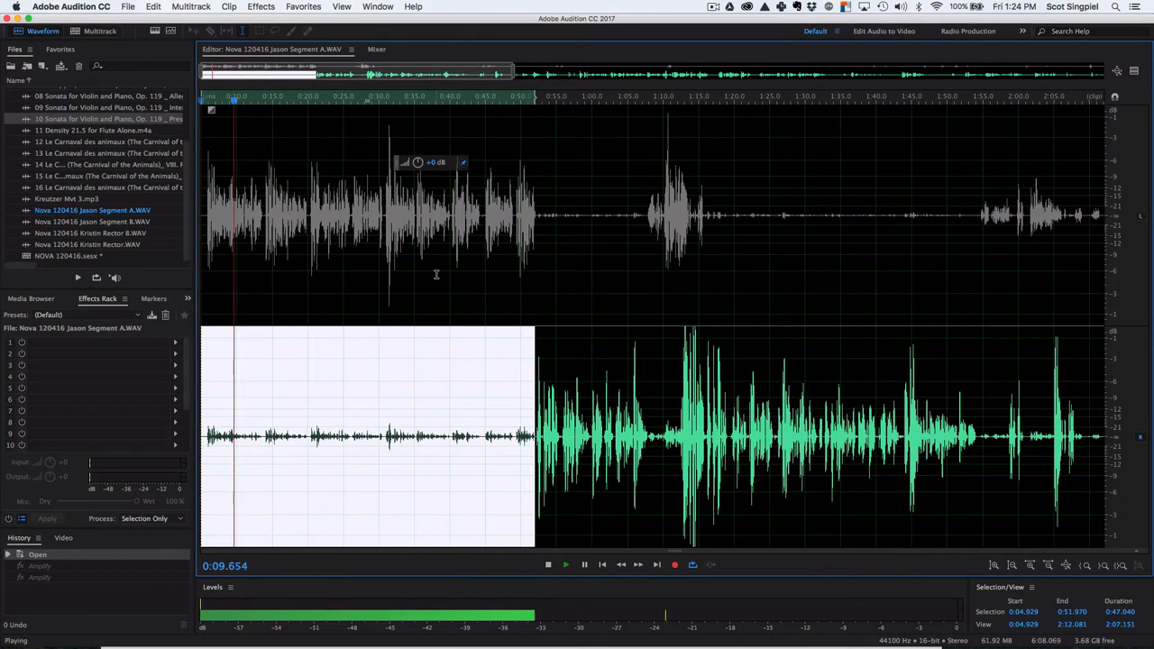
left_click(548, 564)
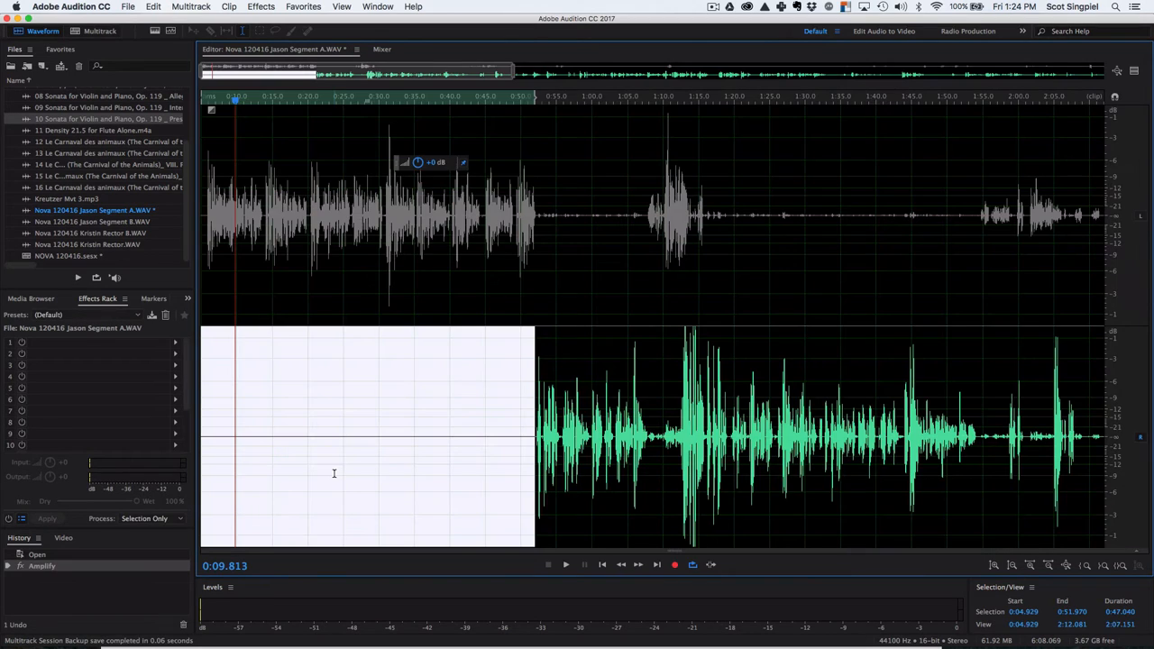
left_click(565, 564)
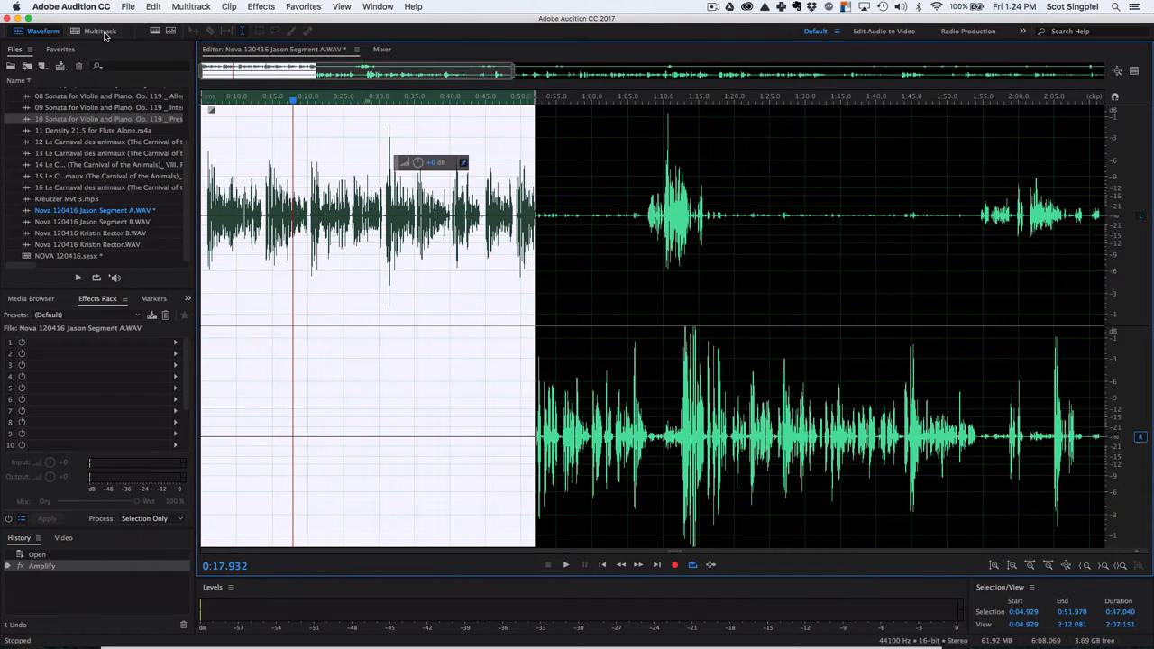
Step: A/B check the silenced opening in the multitrack session, then return to the waveform
left_click(100, 30)
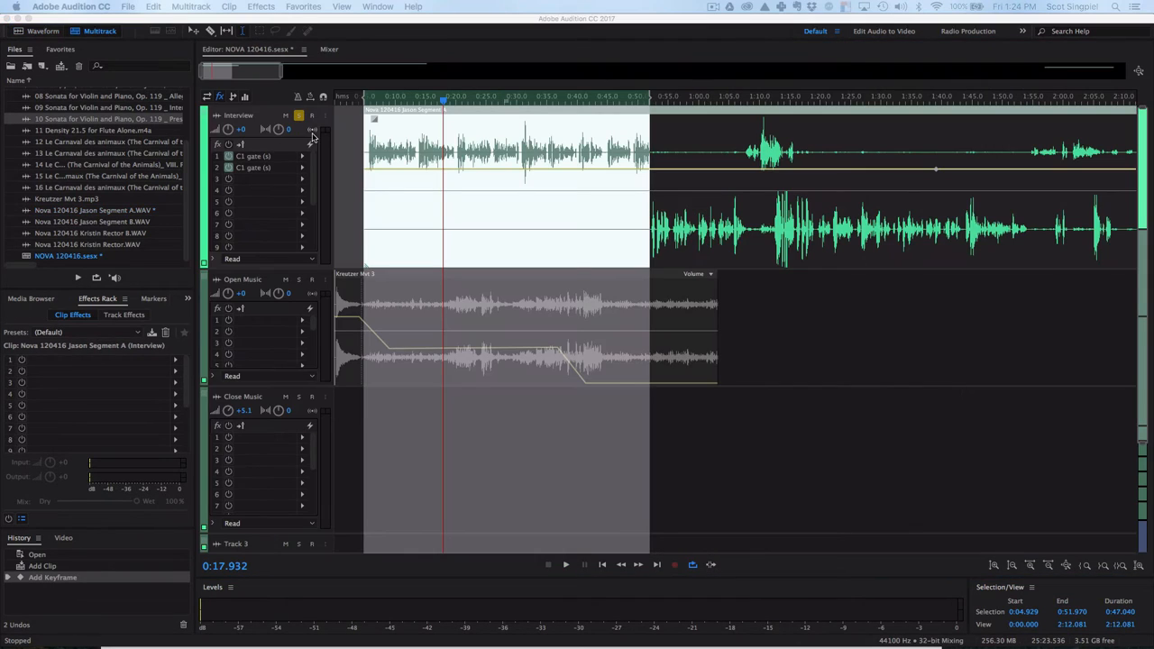
left_click(565, 564)
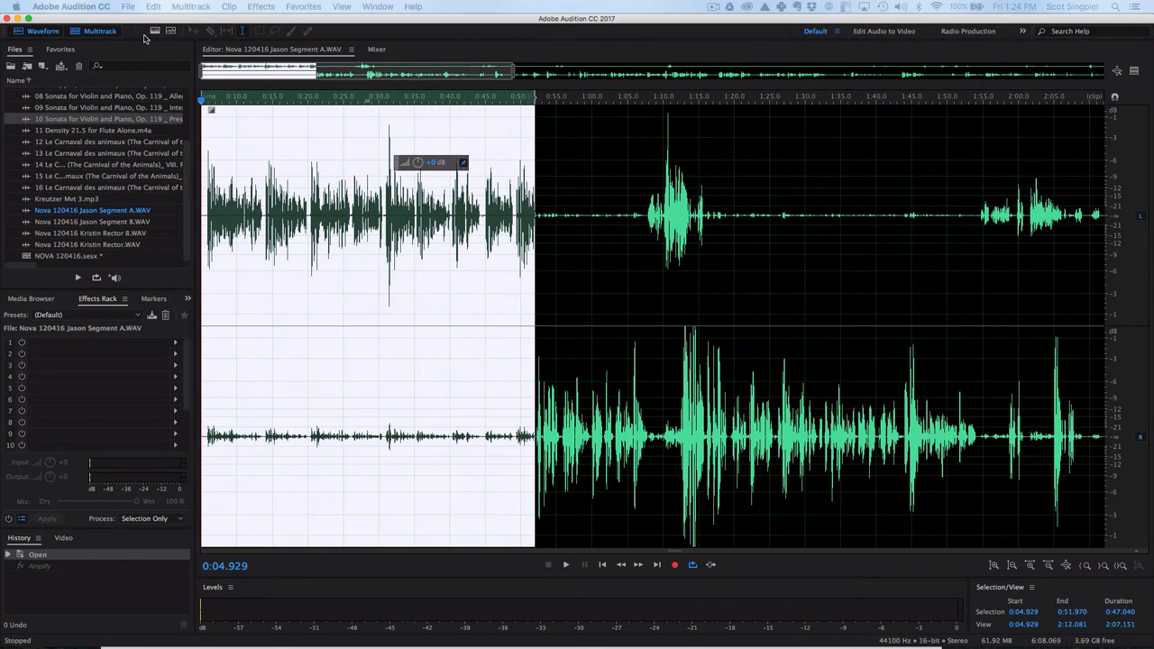
left_click(99, 31)
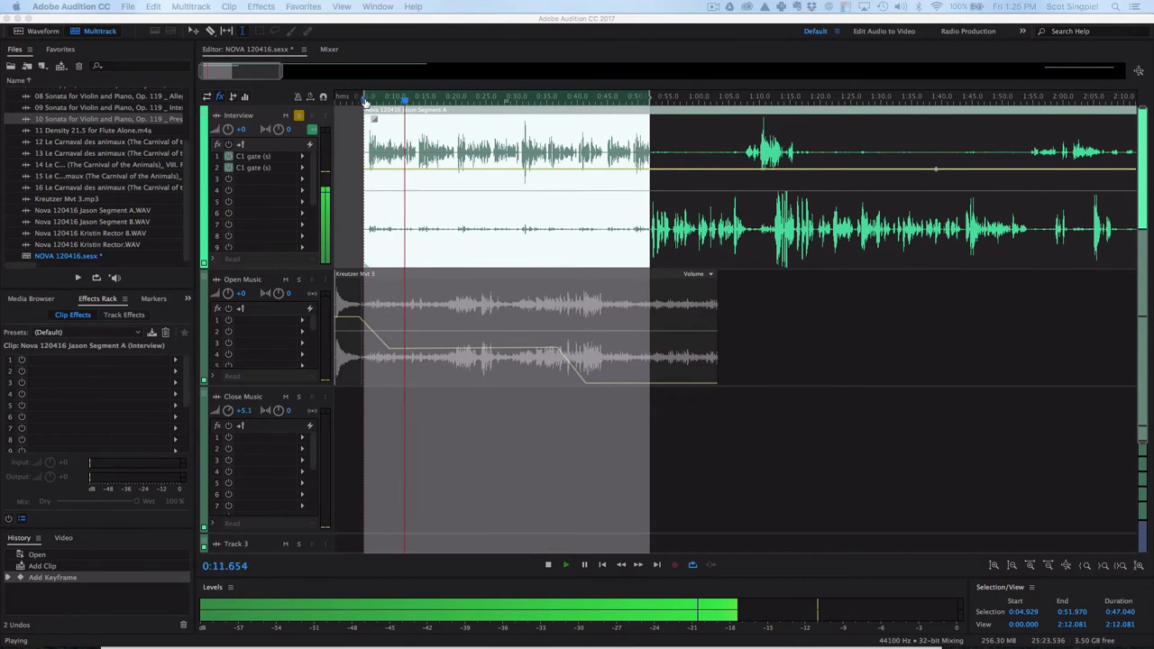
left_click(547, 564)
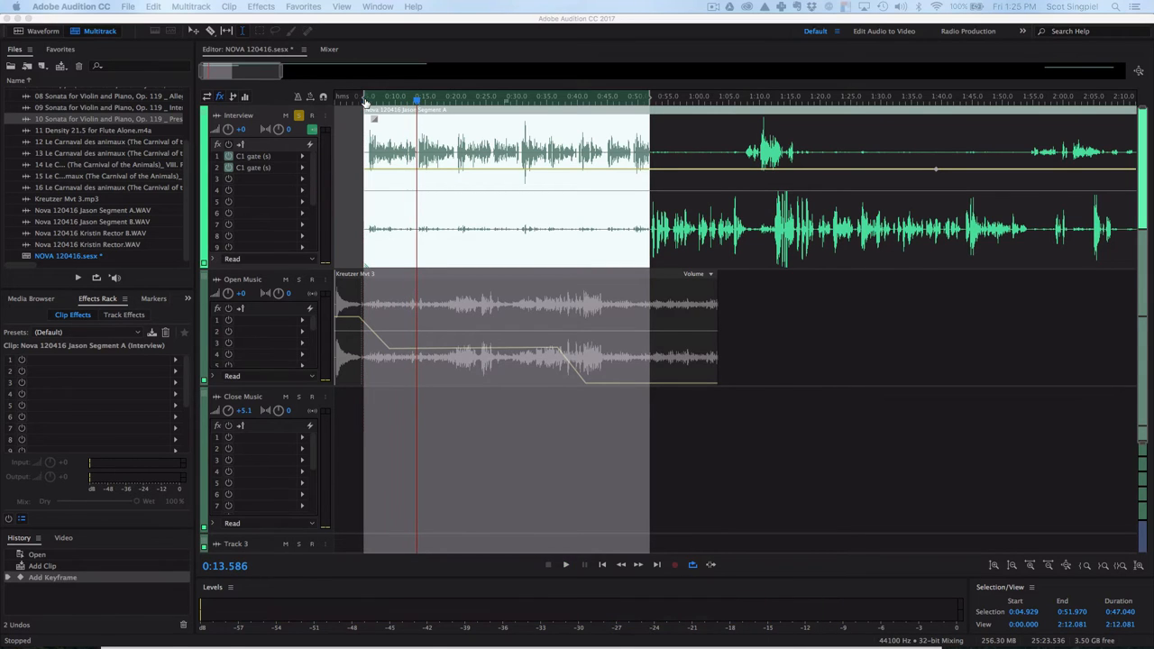
left_click(584, 97)
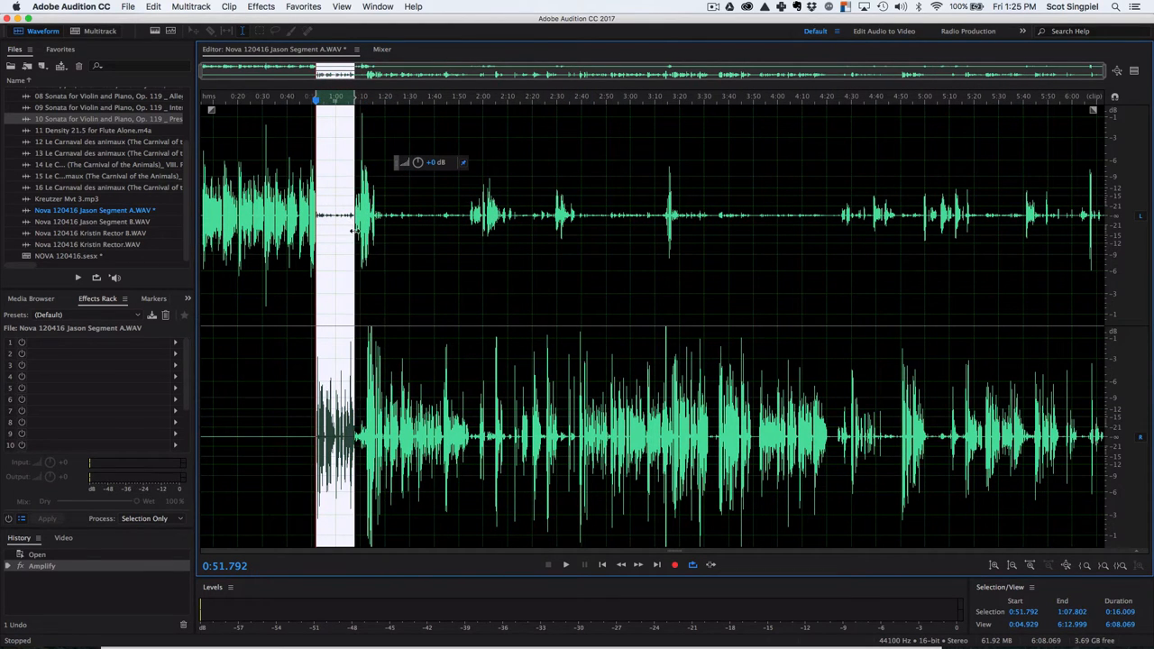
Step: Silence the 0:52–1:08 bleed and the left channel from 3:18 to 4:26, then audition
left_click(1140, 437)
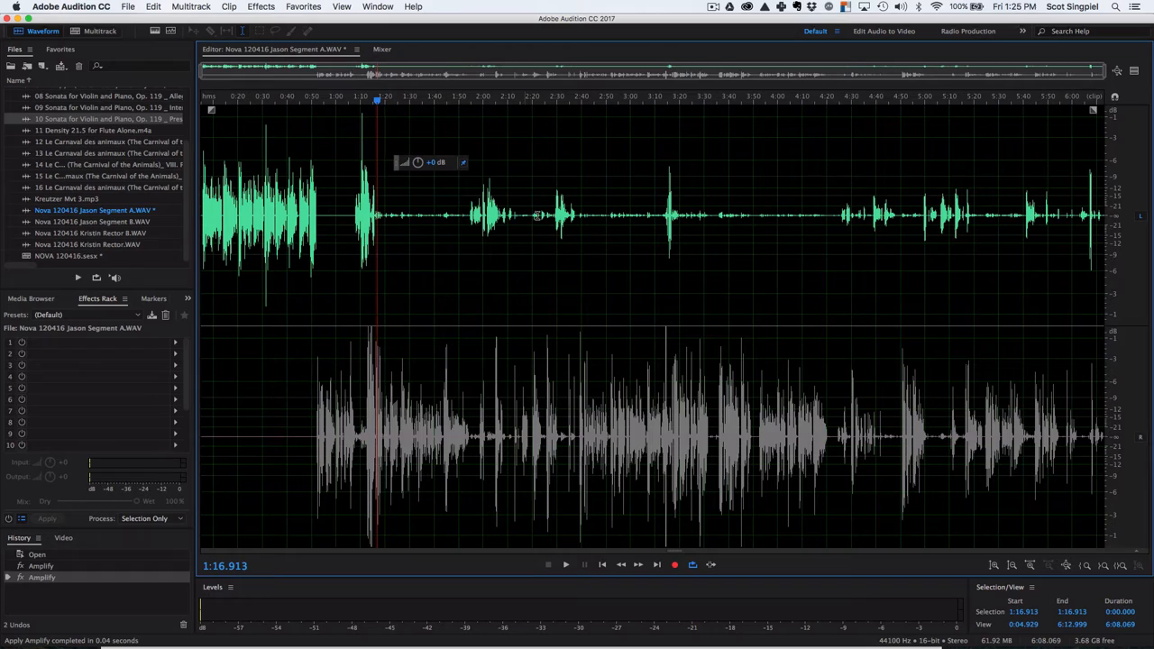
mouse_move(676, 218)
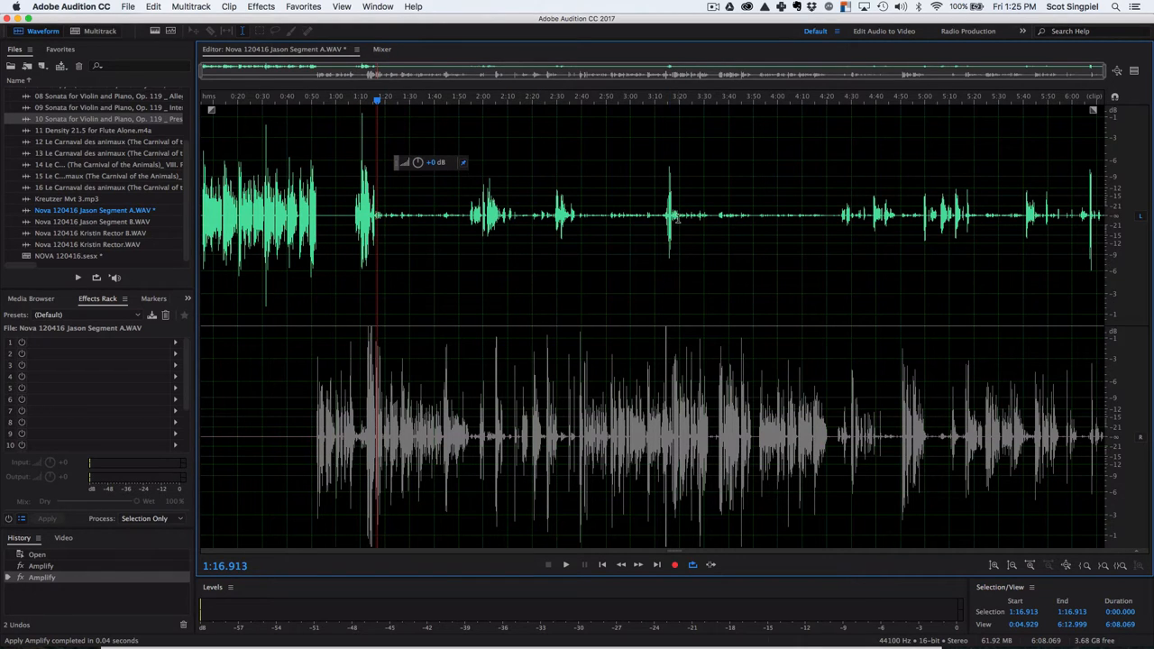
left_click(565, 565)
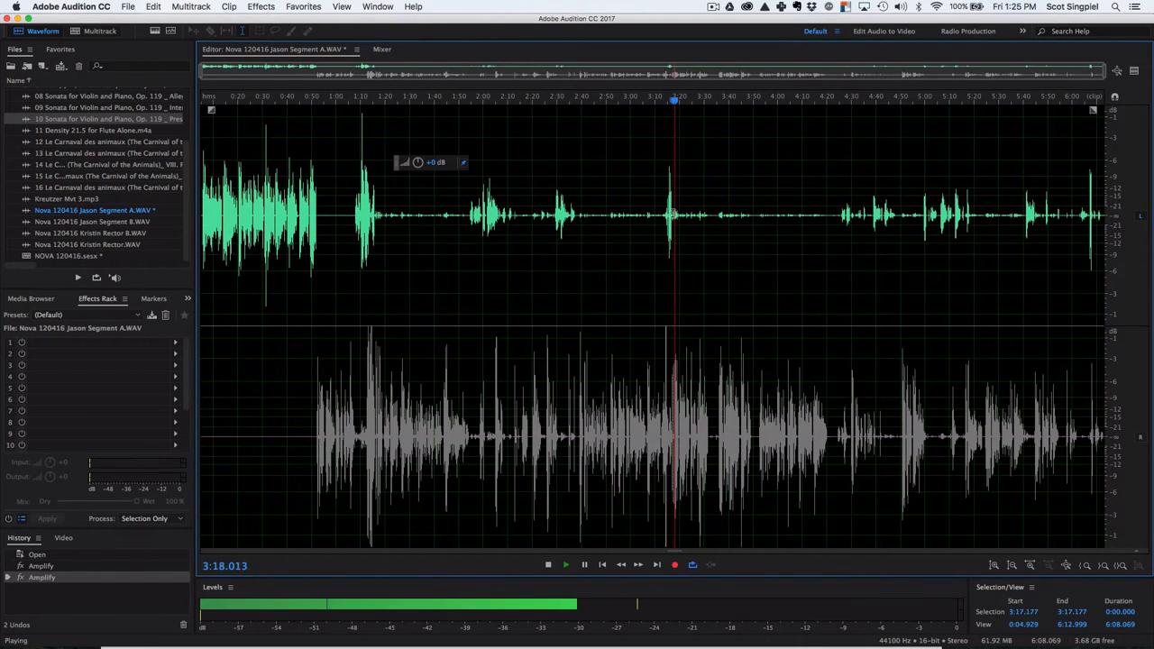
left_click_drag(676, 217, 829, 217)
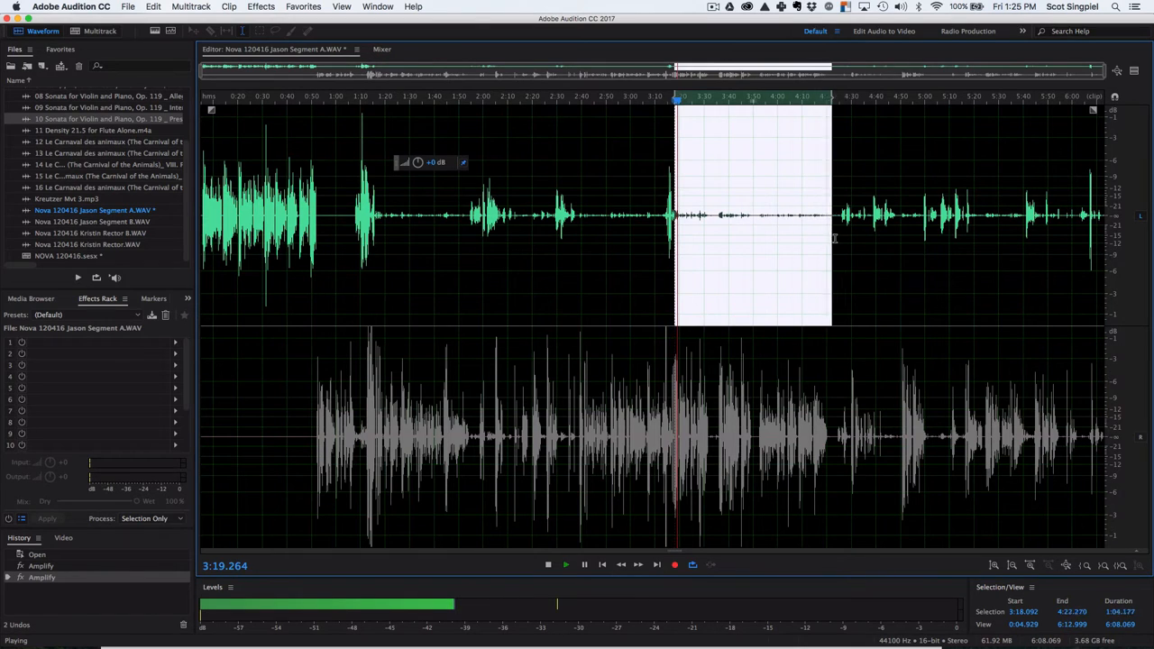
left_click(547, 564)
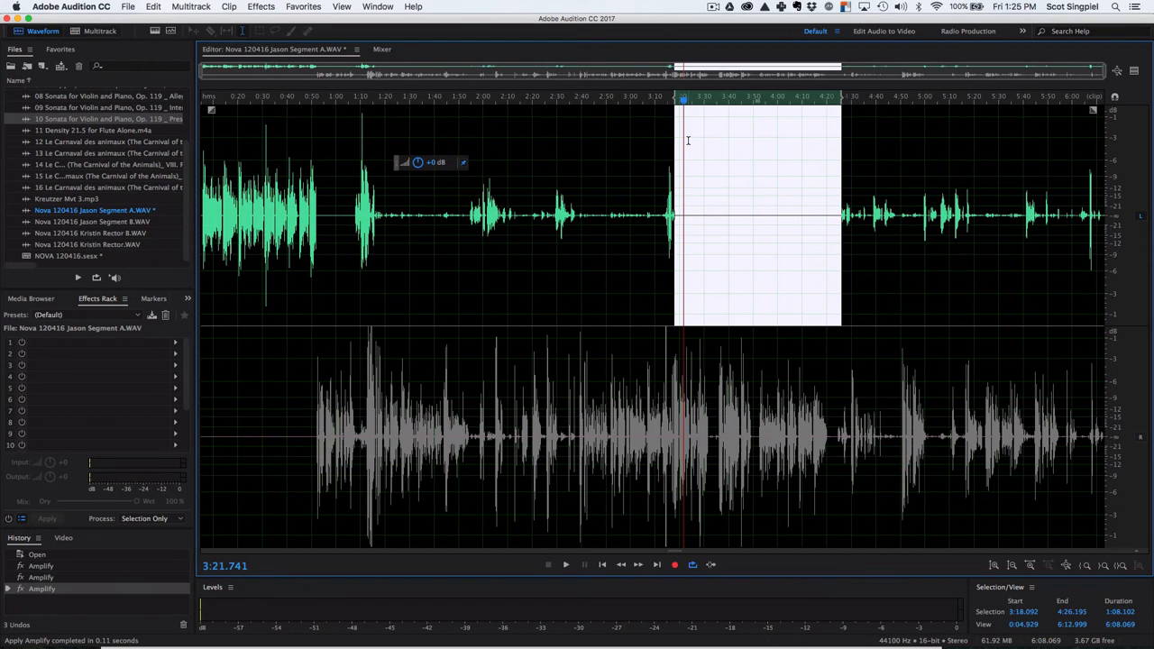
left_click(565, 565)
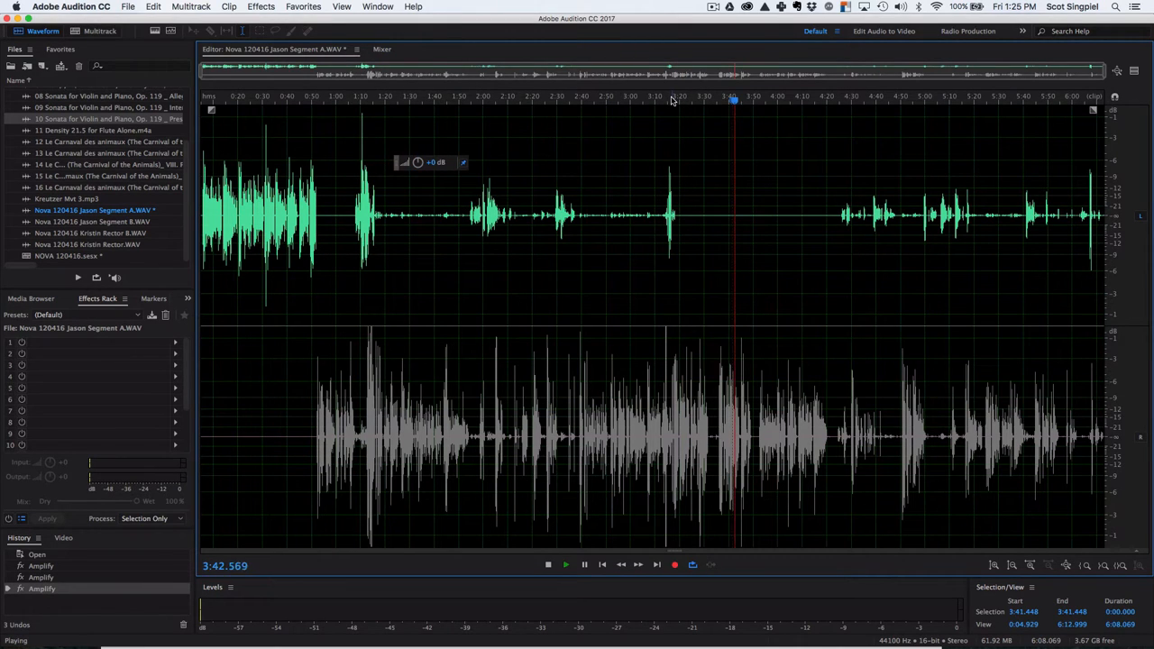
left_click(672, 99)
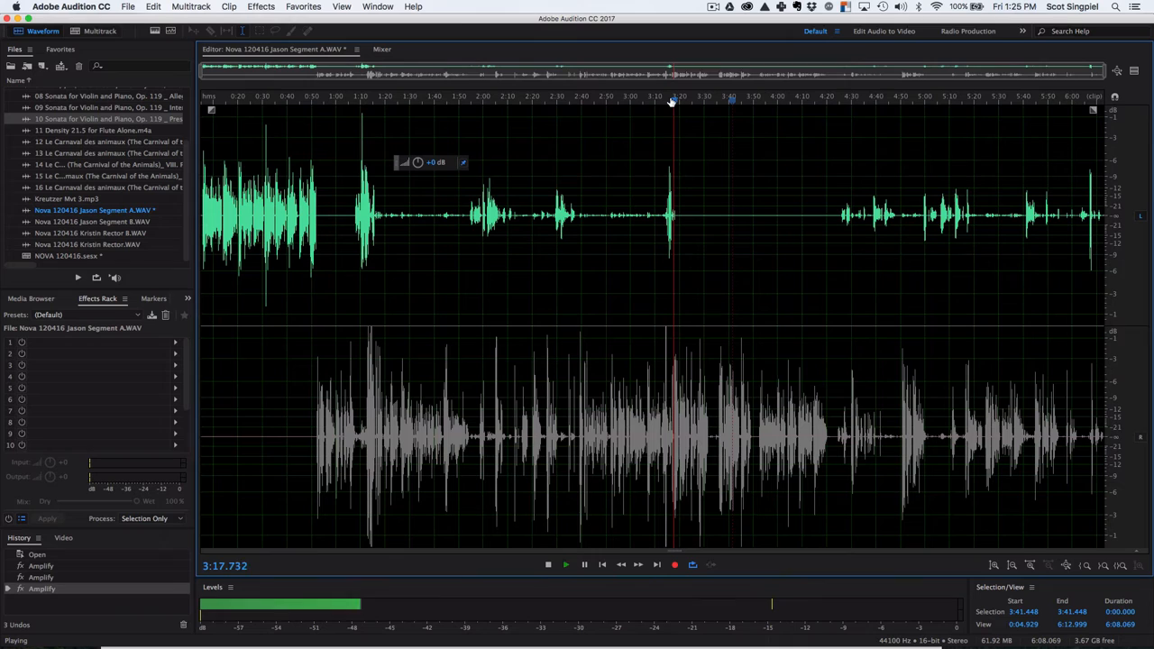
left_click(547, 564)
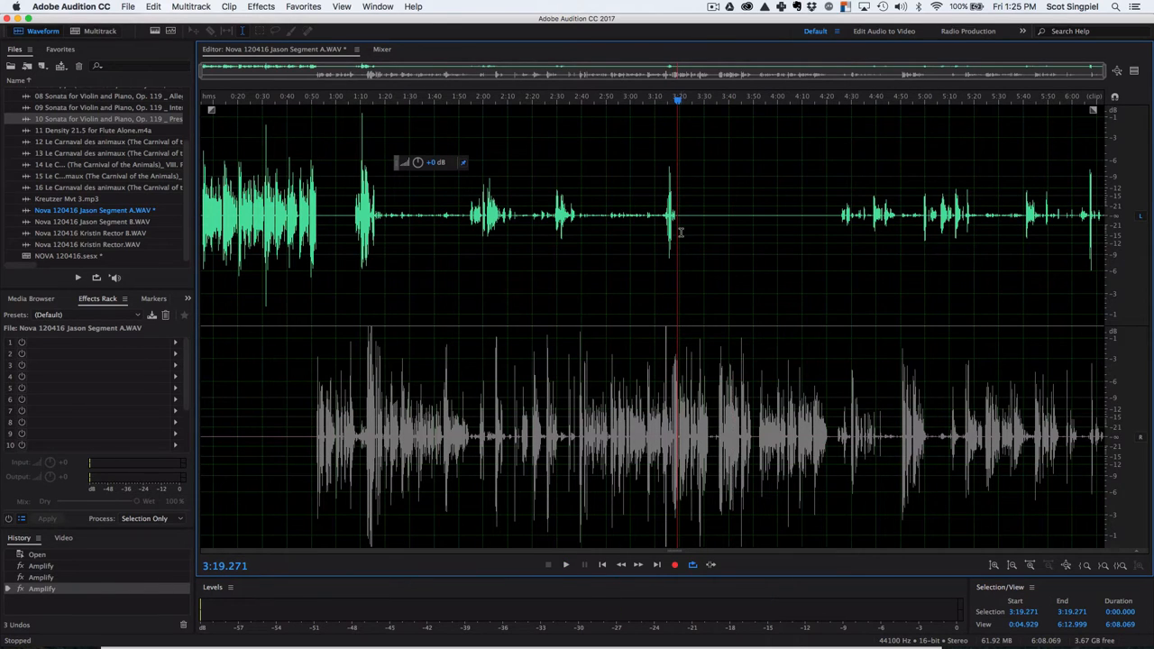
mouse_move(604, 194)
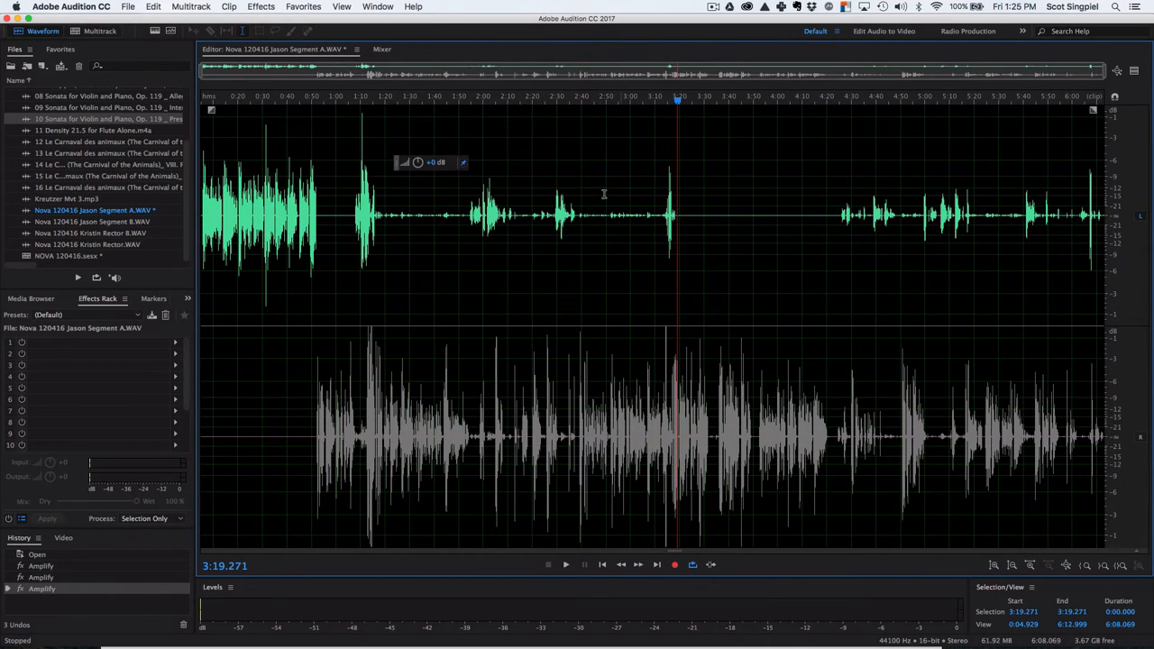
mouse_move(566, 194)
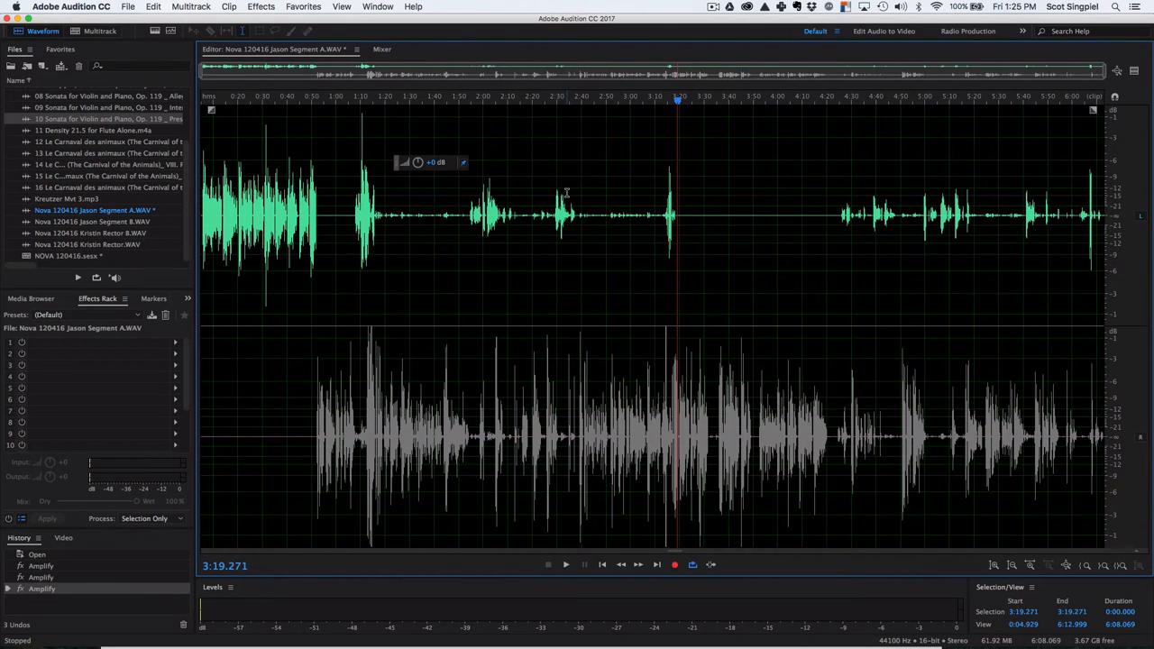
mouse_move(513, 165)
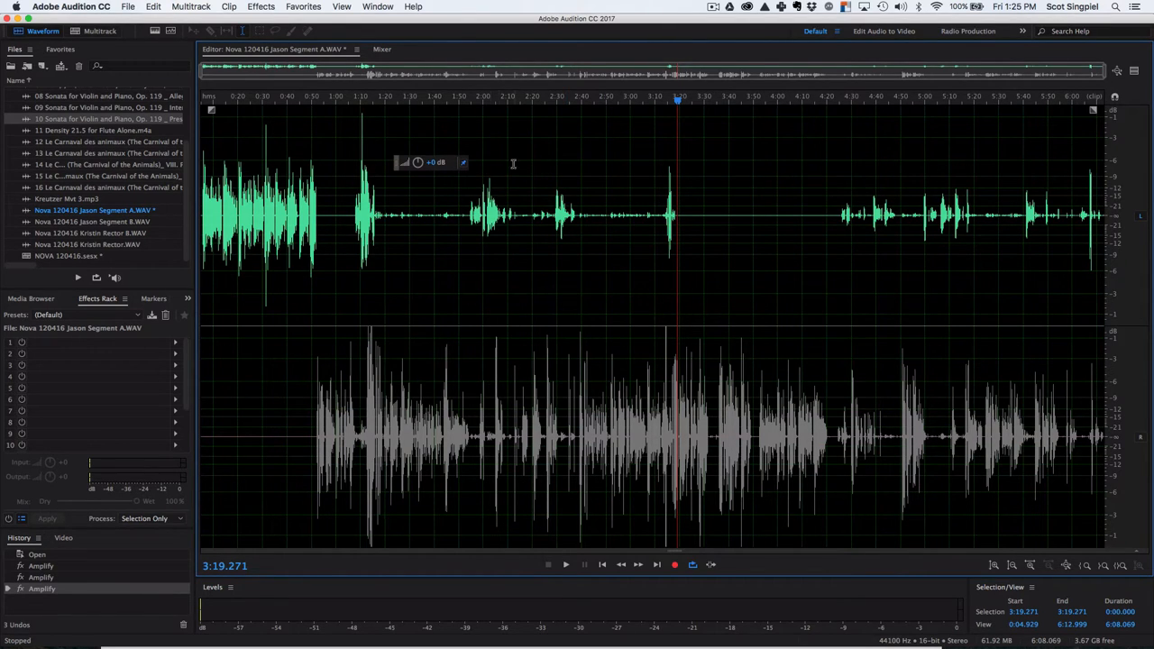
mouse_move(458, 300)
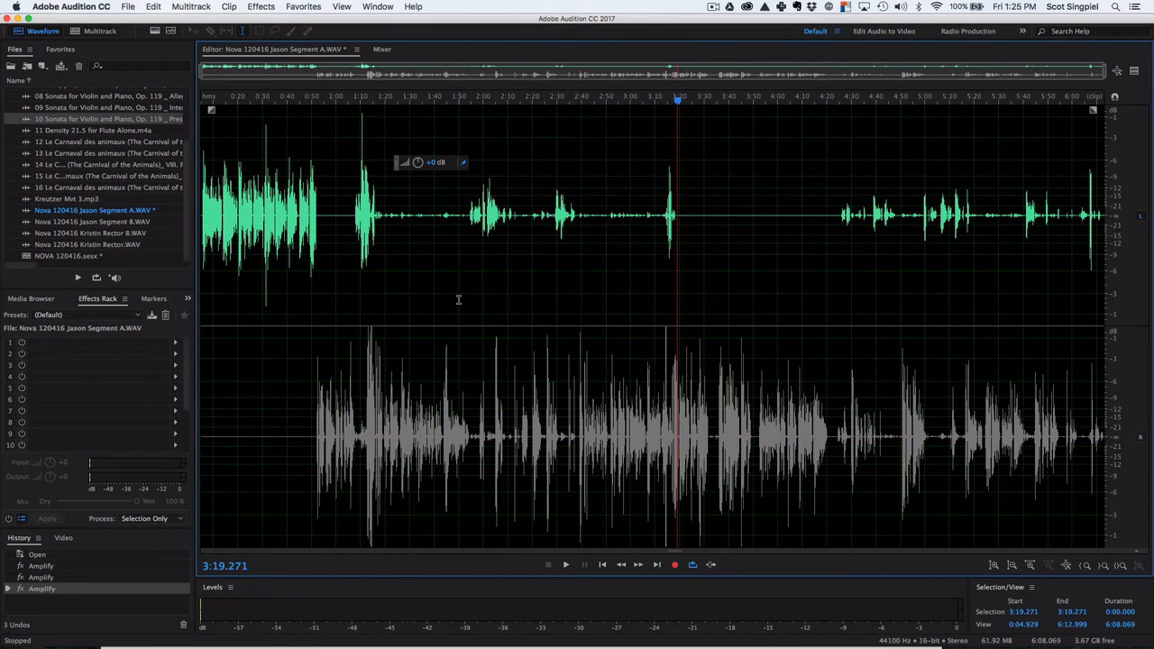
mouse_move(597, 245)
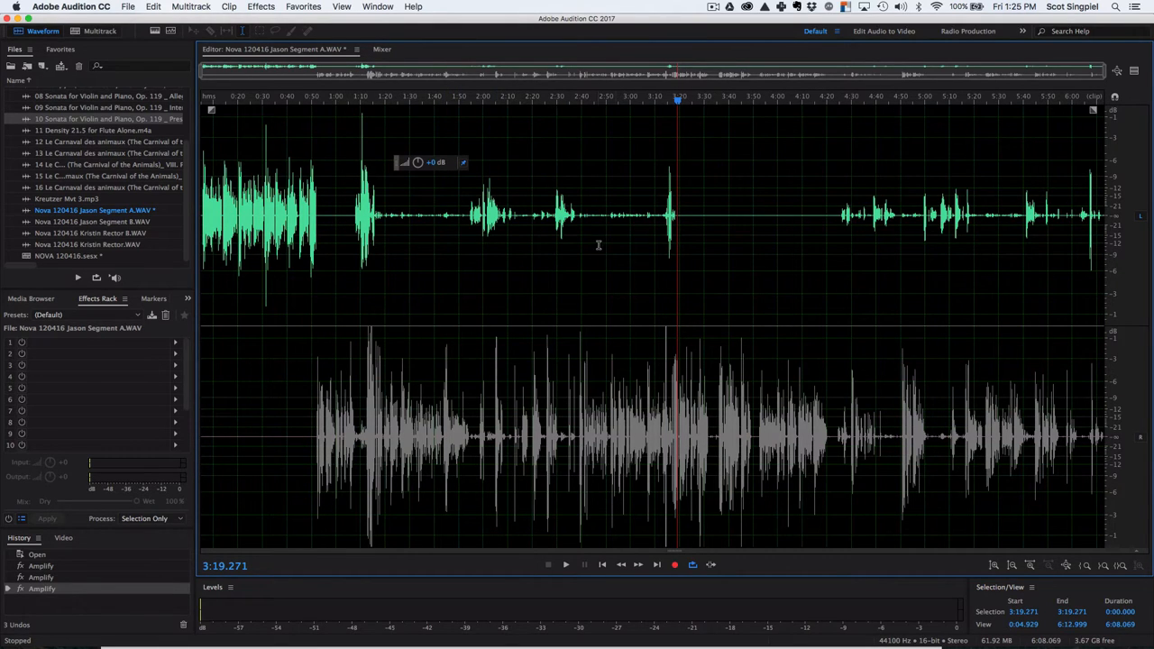
mouse_move(923, 404)
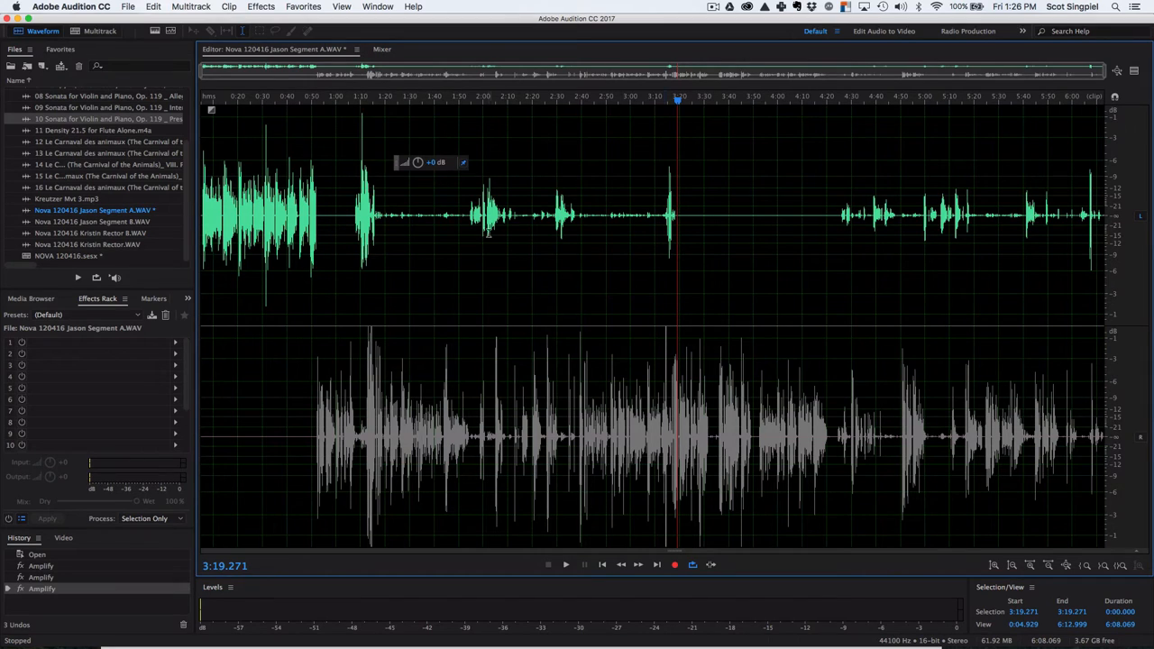
left_click_drag(469, 216, 509, 216)
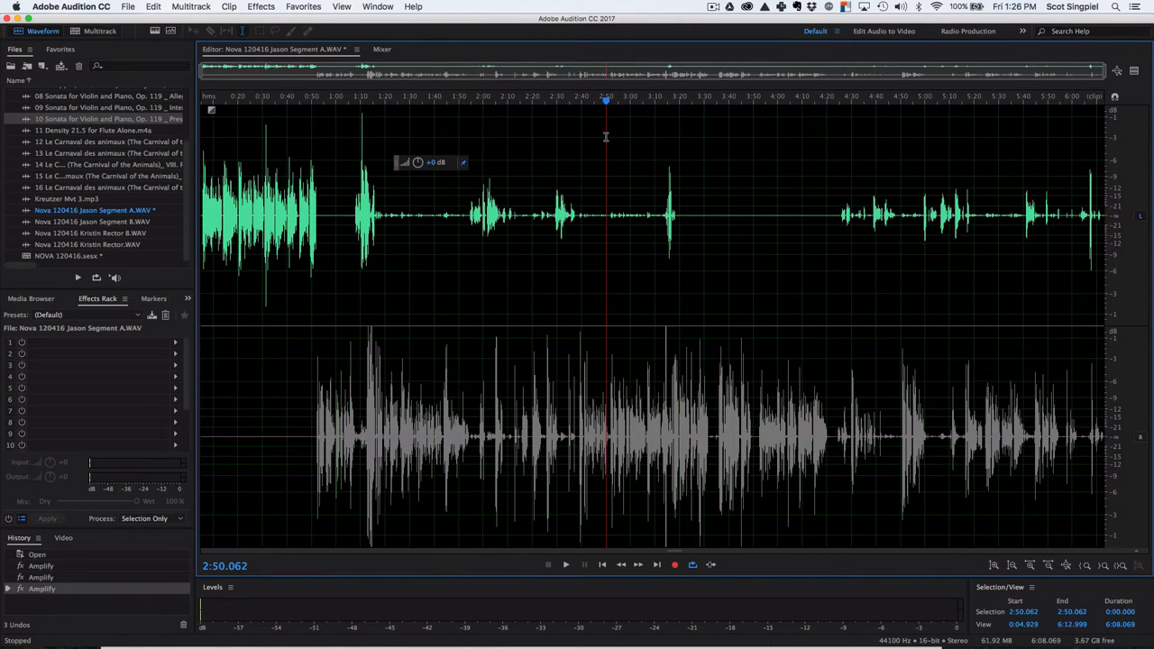
mouse_move(597, 264)
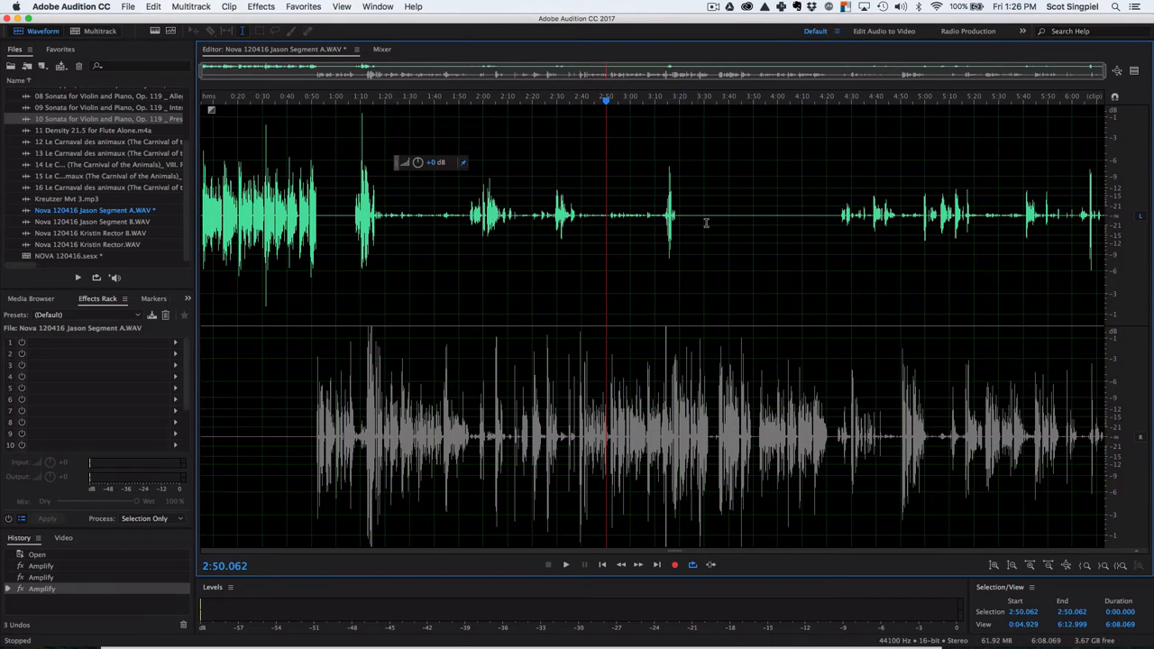
mouse_move(303, 107)
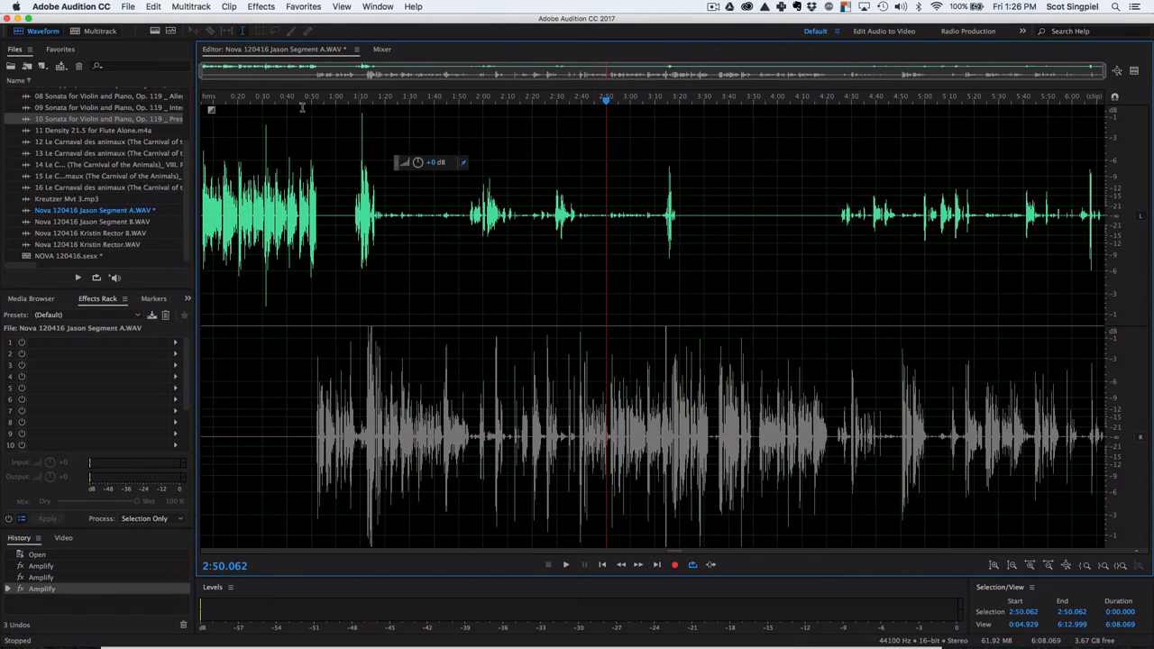
Step: Switch to the multitrack session and move both C1 gate windows lower on screen
left_click(100, 31)
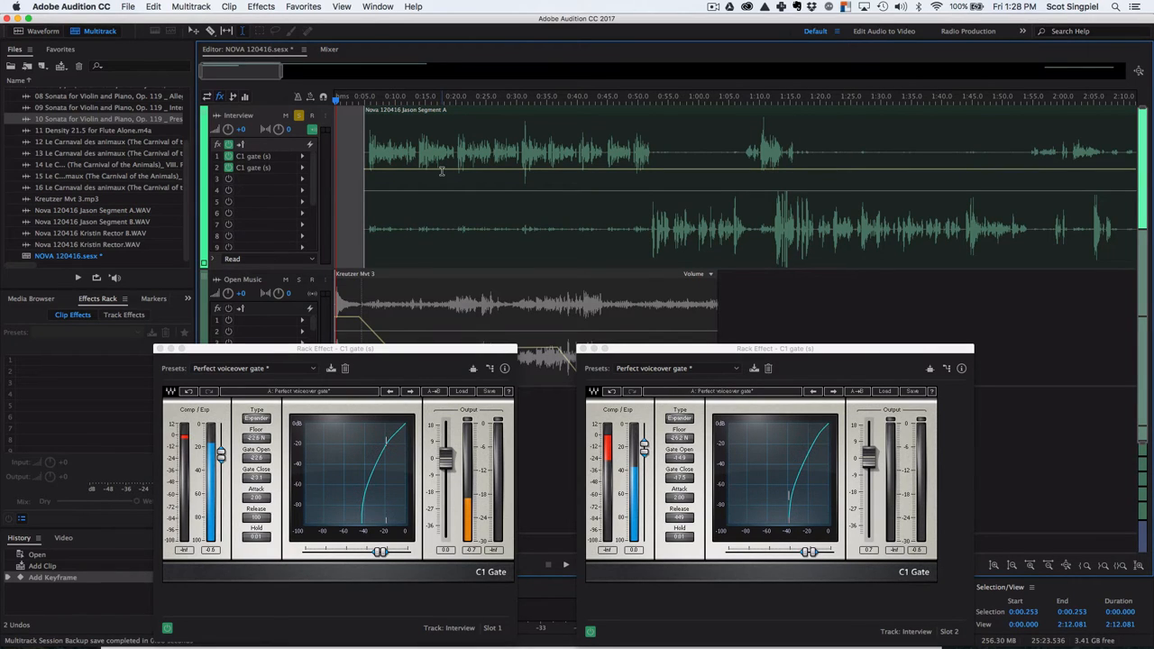
mouse_move(511, 165)
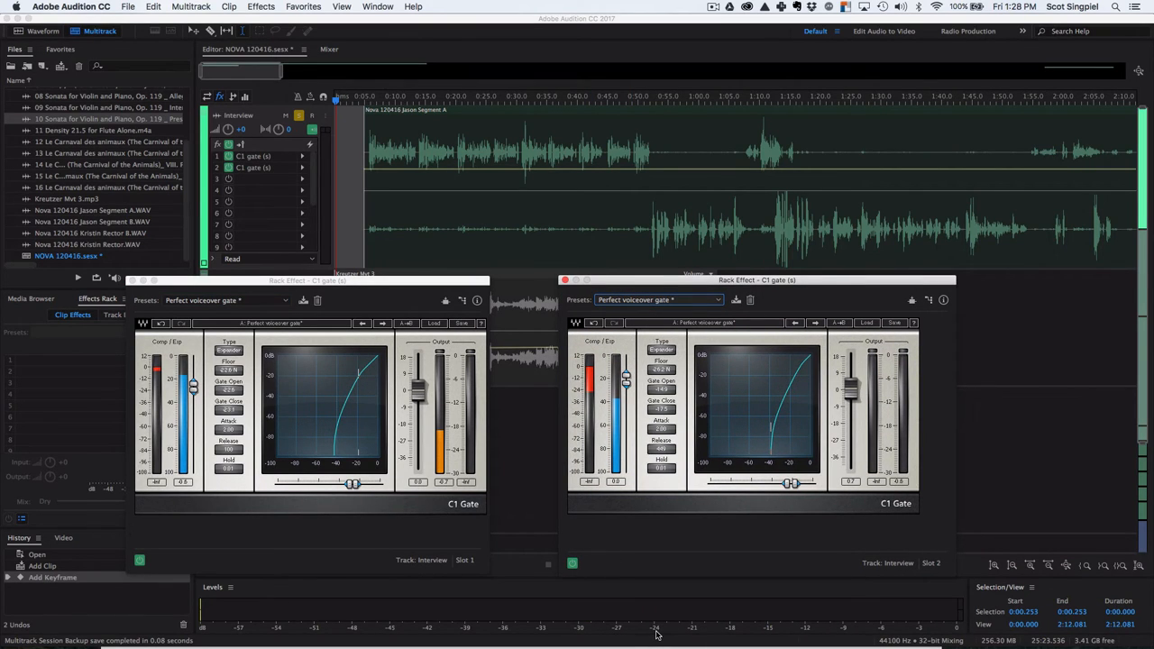
mouse_move(573, 631)
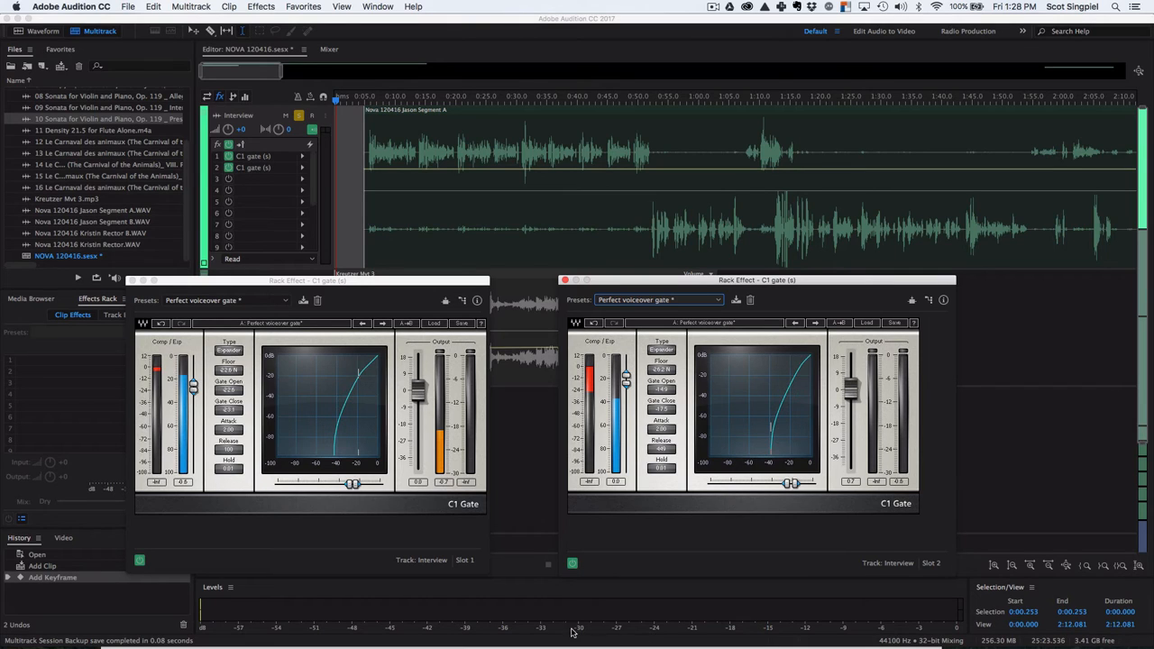
mouse_move(655, 632)
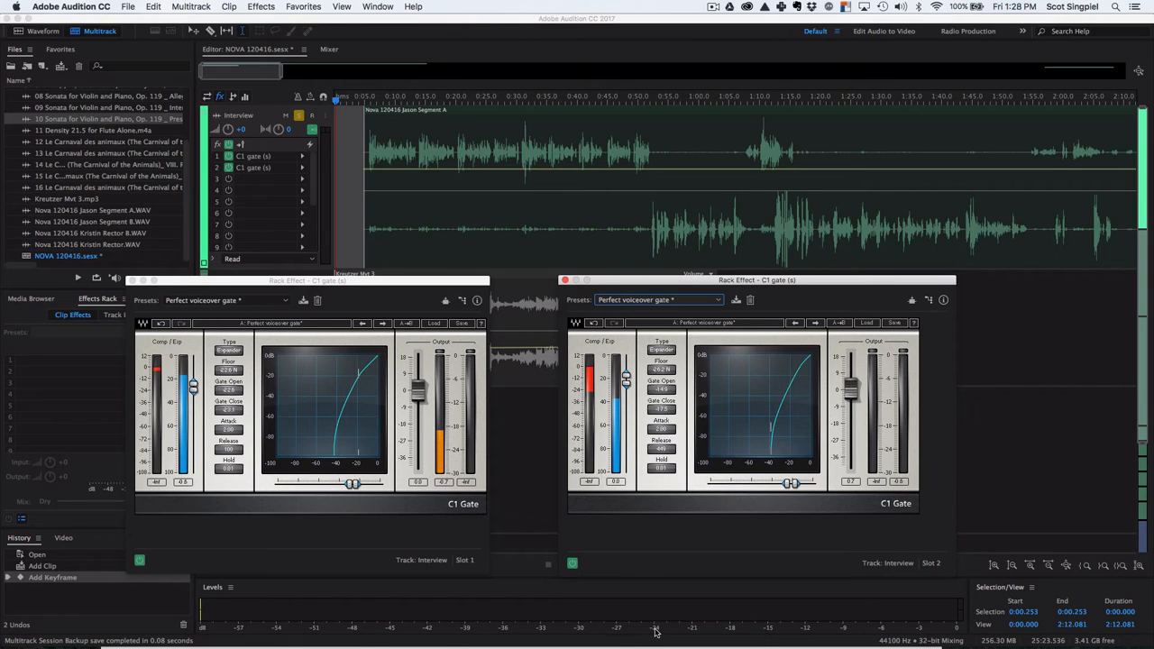
mouse_move(584, 618)
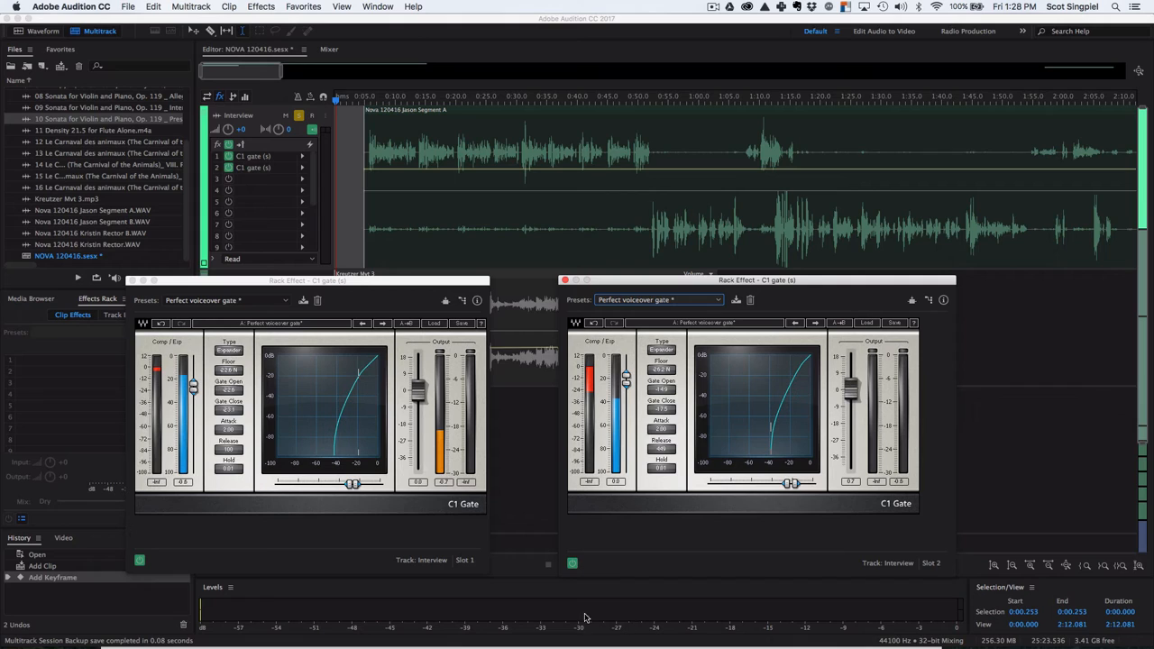
mouse_move(657, 633)
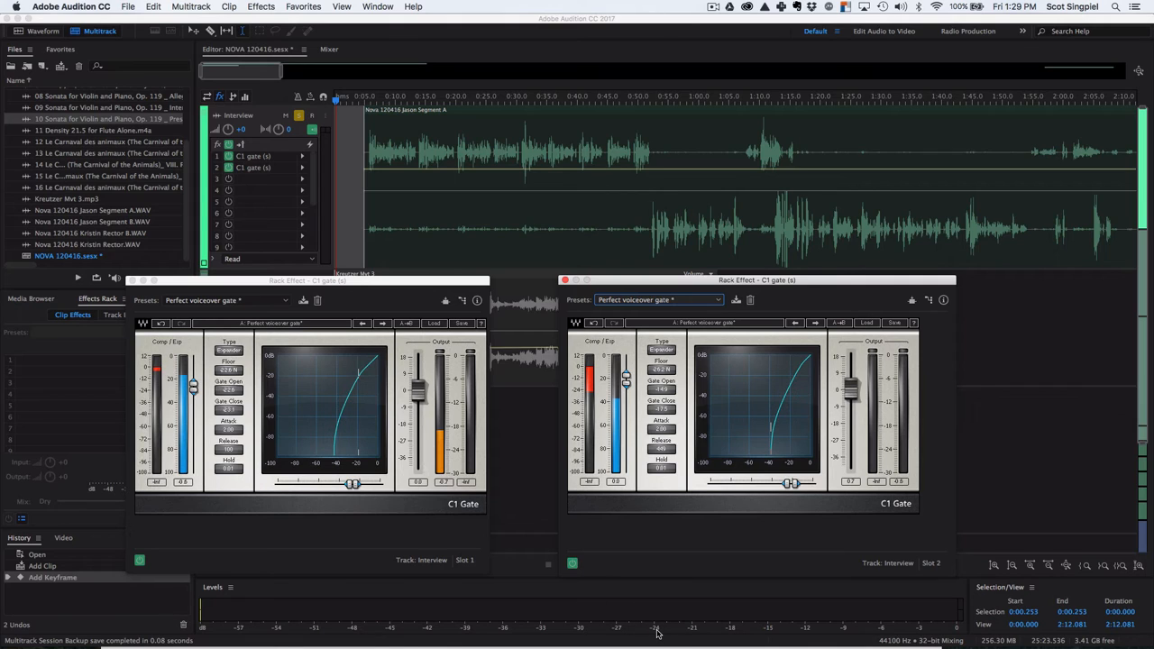
mouse_move(797, 614)
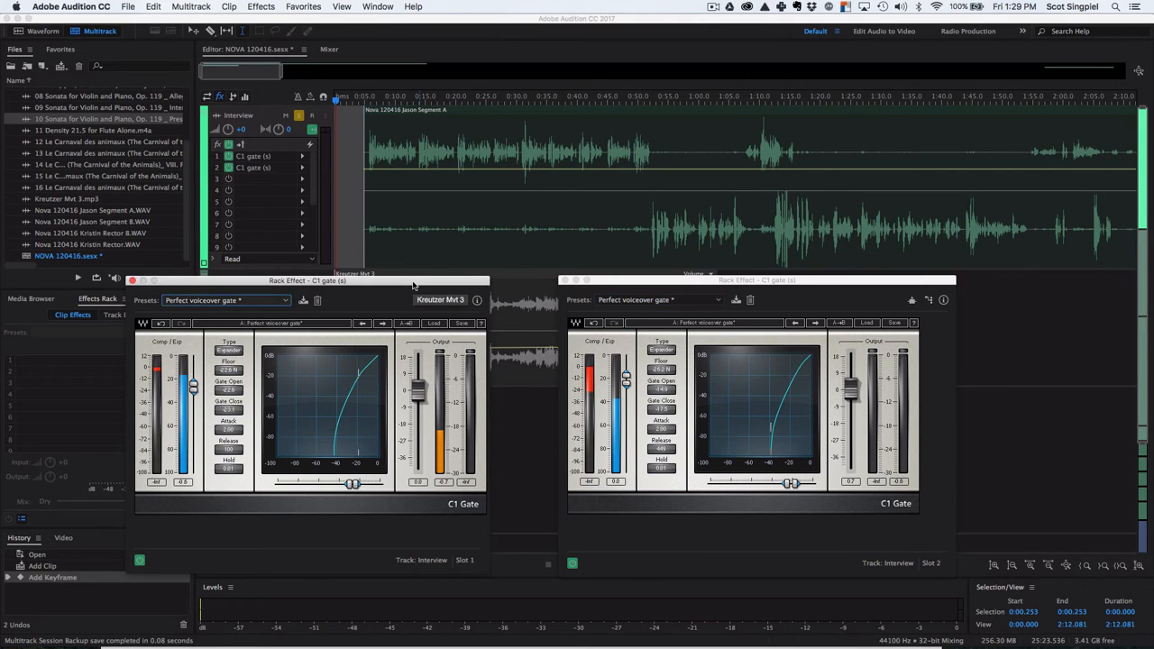
left_click_drag(307, 281, 283, 352)
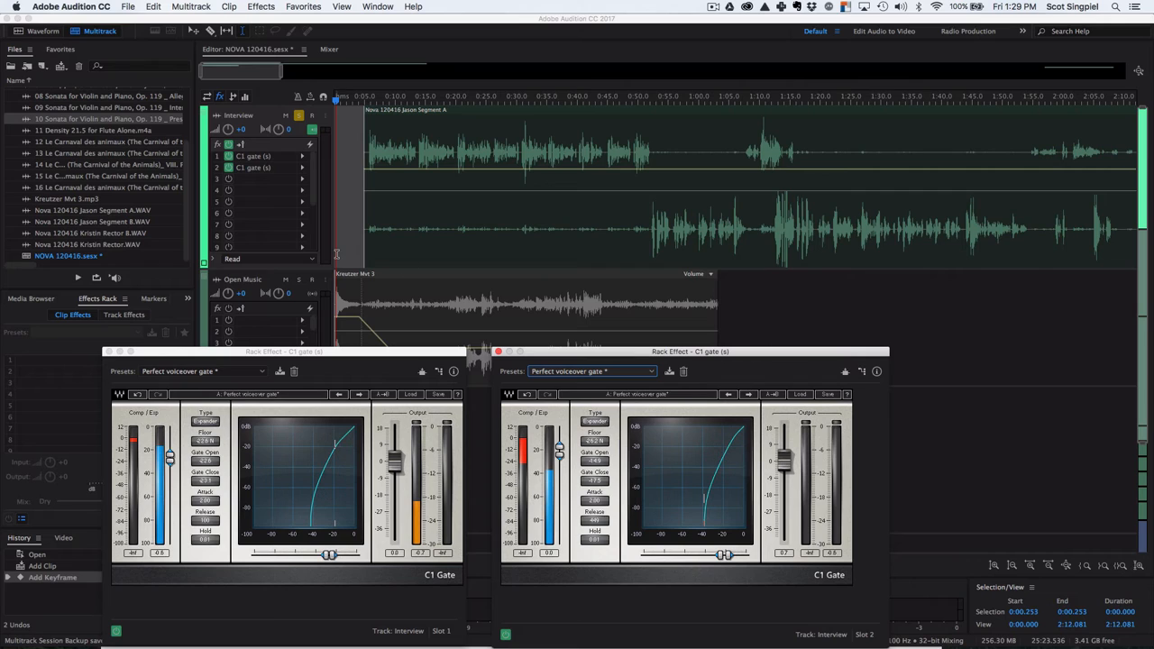
mouse_move(276, 364)
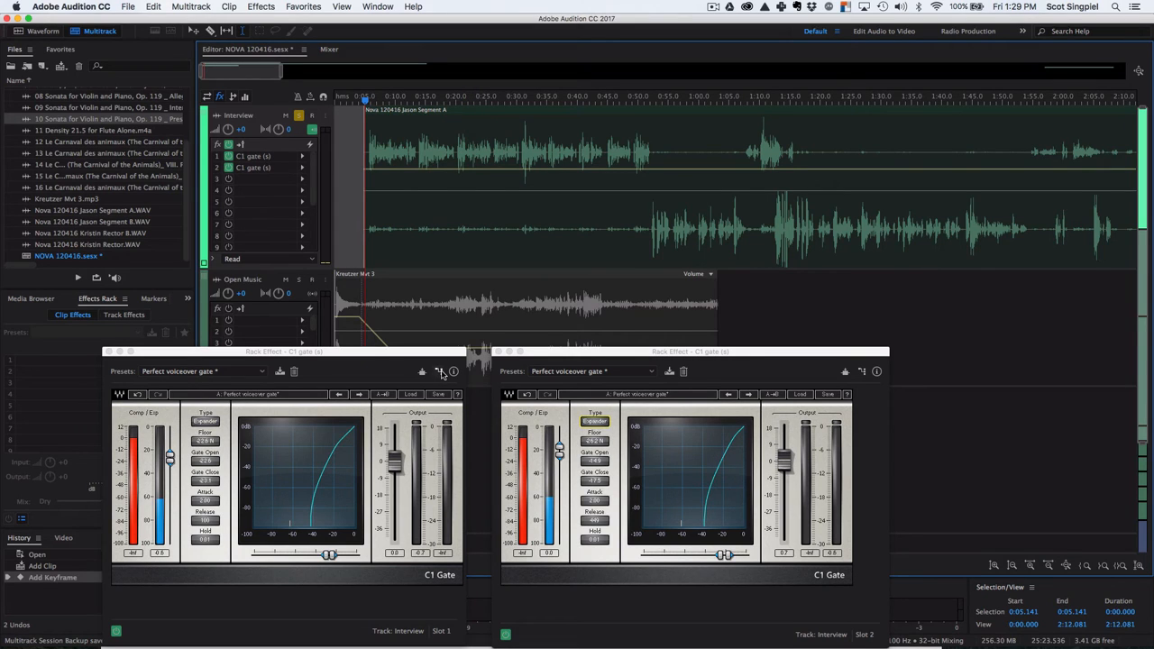
Step: Set the second C1 gate's left input and output to Bypass in its Channel Map Editor
left_click(439, 371)
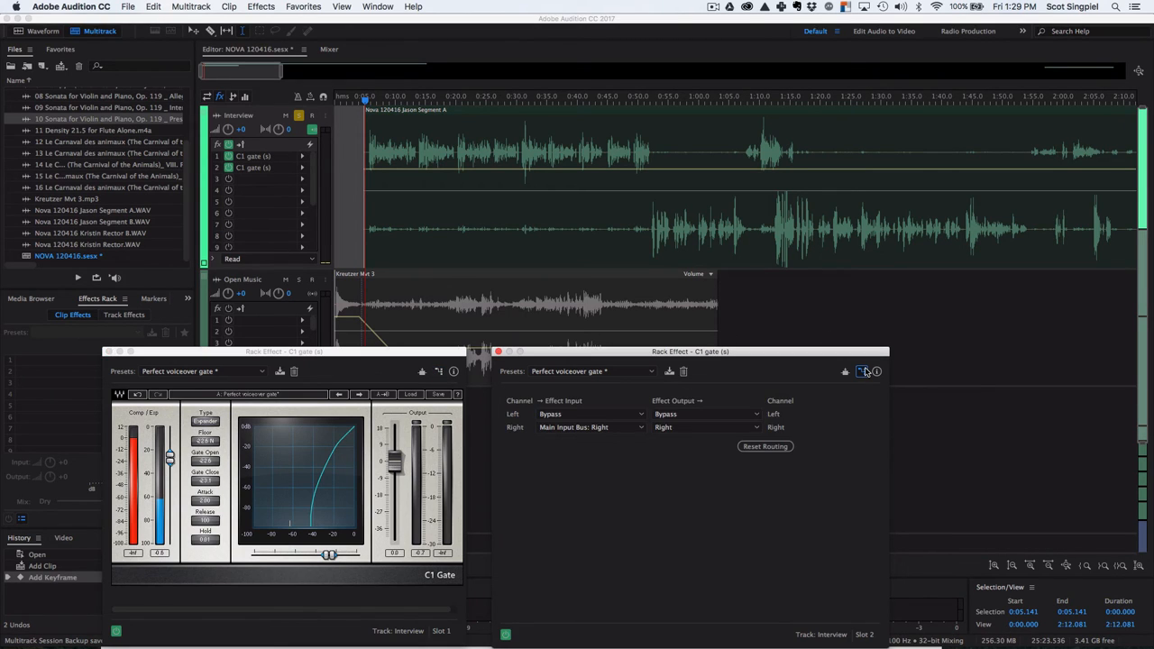
left_click(861, 371)
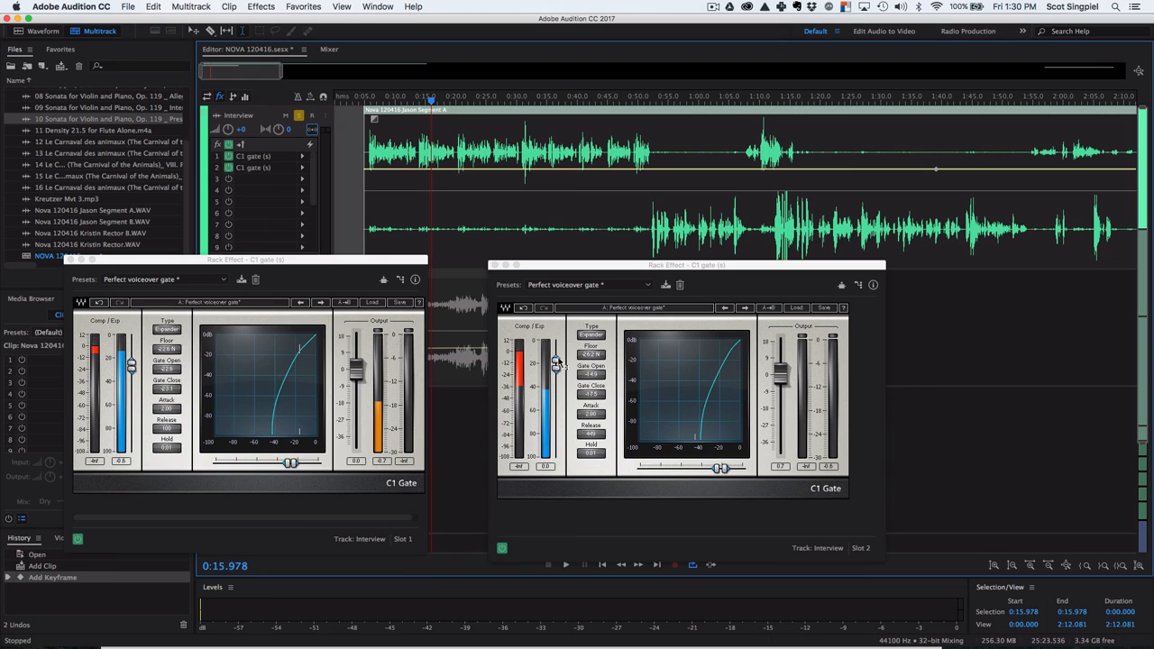
left_click(752, 101)
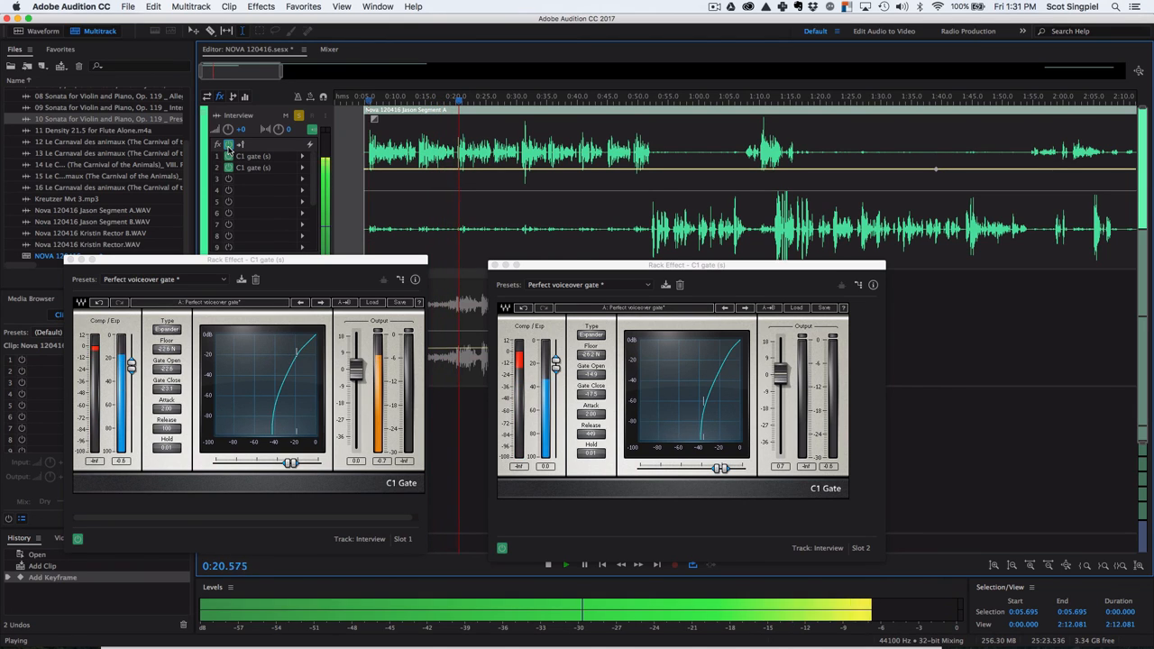
left_click(566, 564)
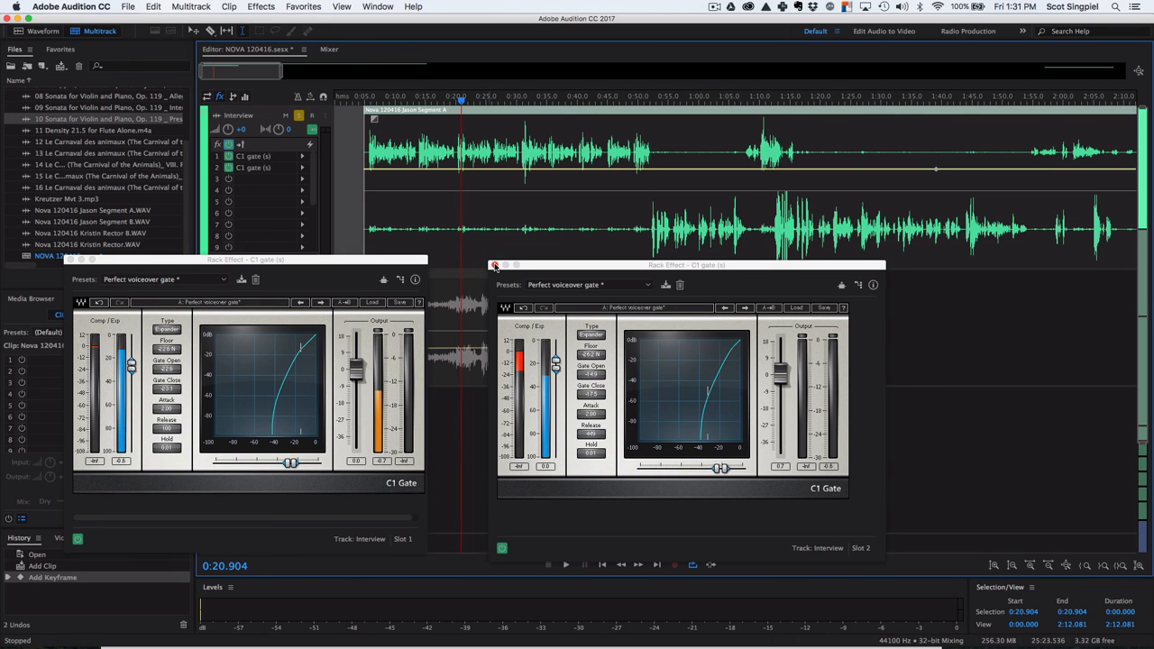
left_click_drag(674, 265, 721, 323)
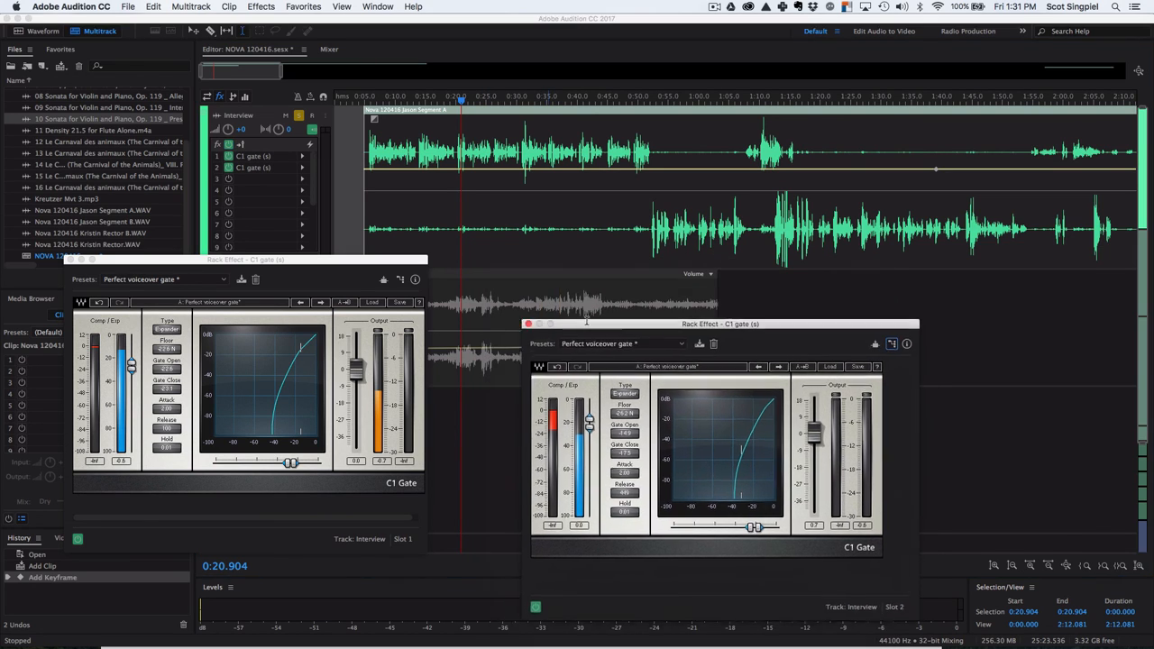